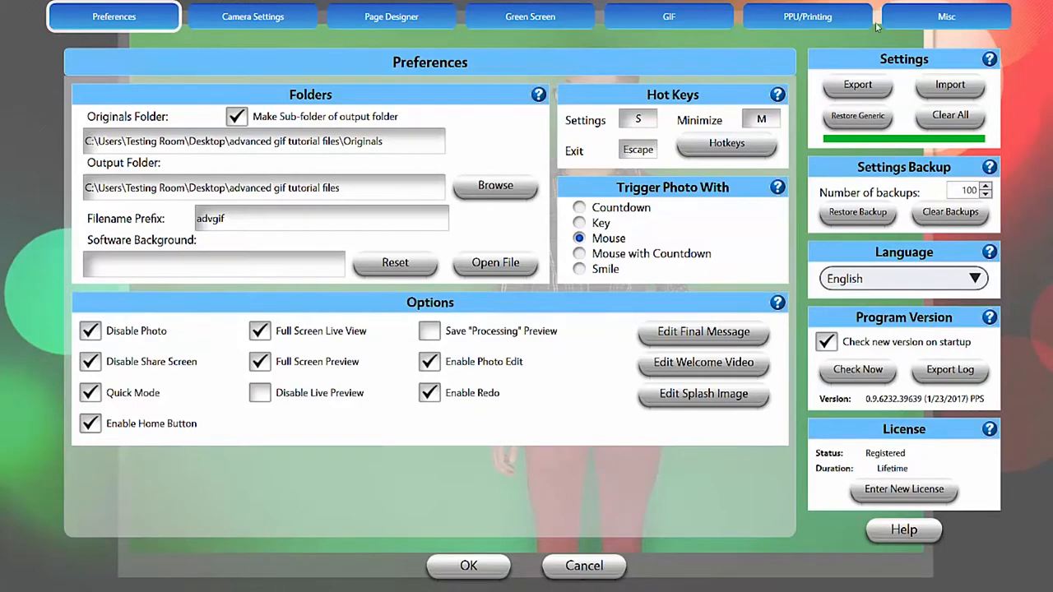
mouse_move(753, 10)
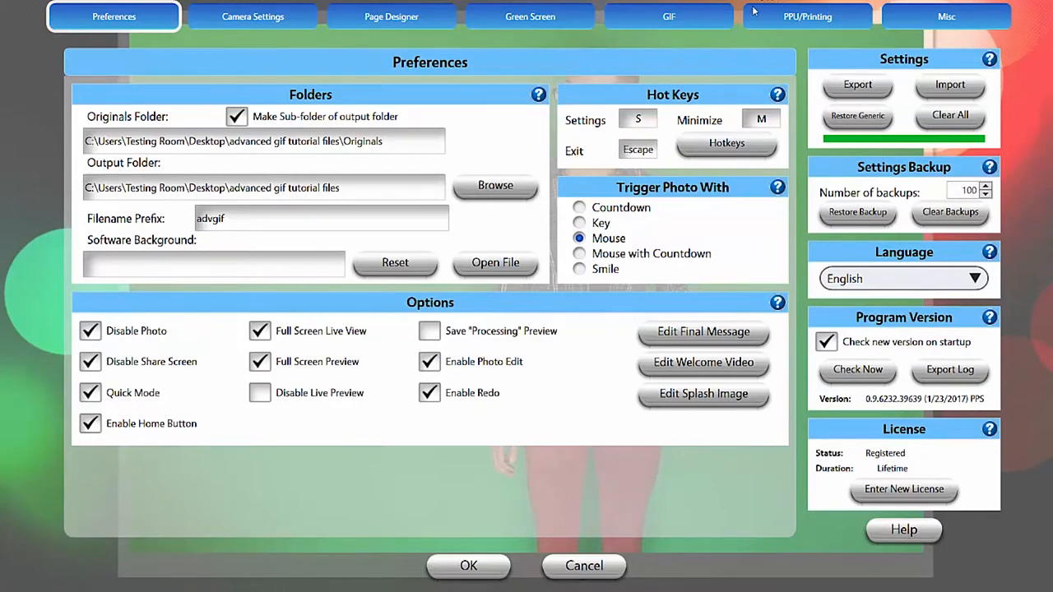
Switch to the GIF settings and start creating a new GIF.
click(668, 17)
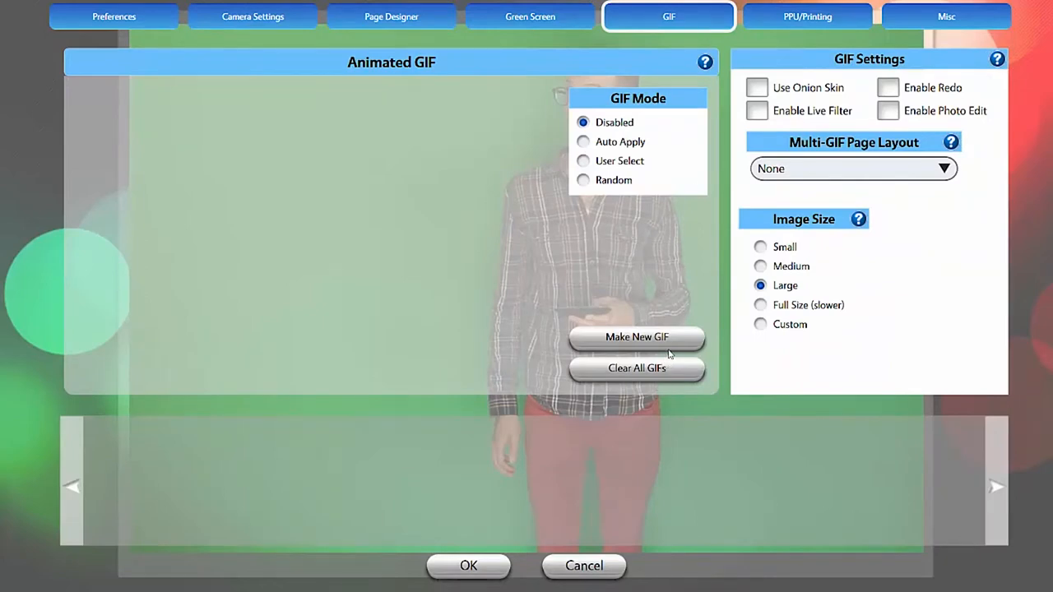
click(635, 335)
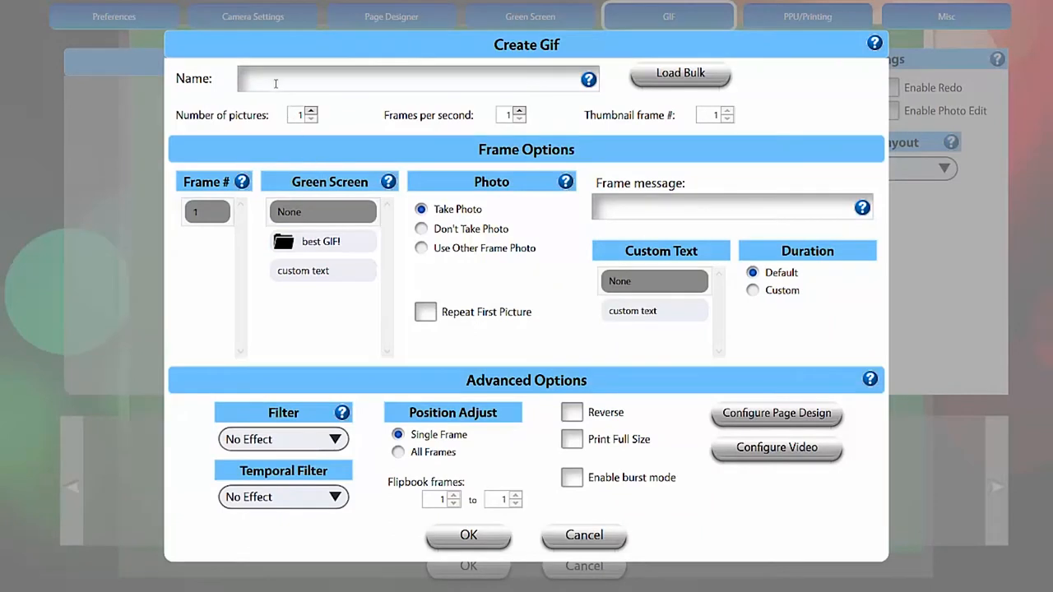
Name the GIF 'Advanced GIF' with 10 pictures at 4 frames per second.
text(Advanced GIF)
text(0)
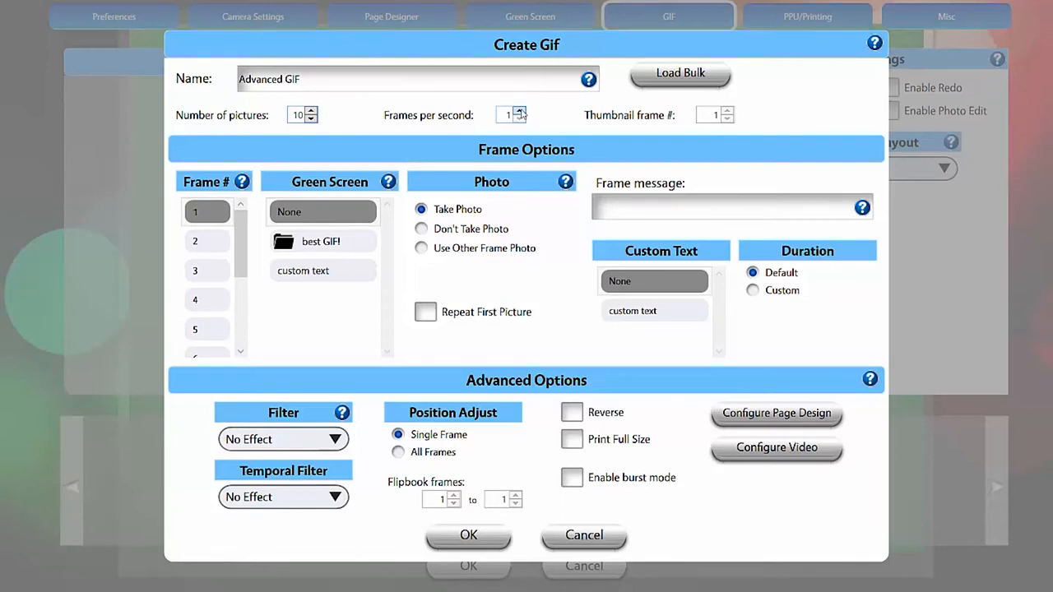
click(520, 111)
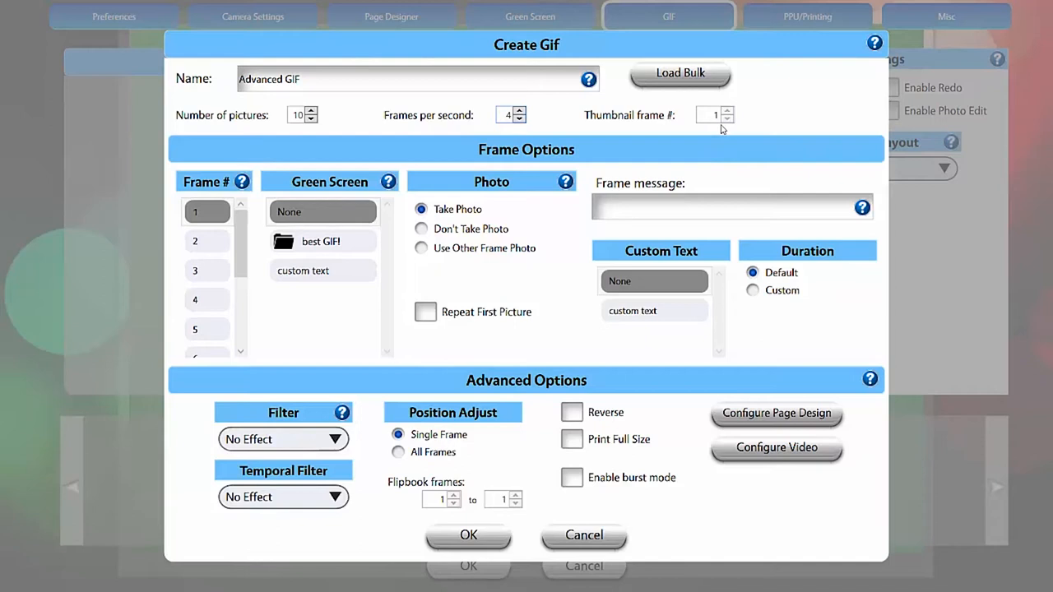
mouse_move(507, 135)
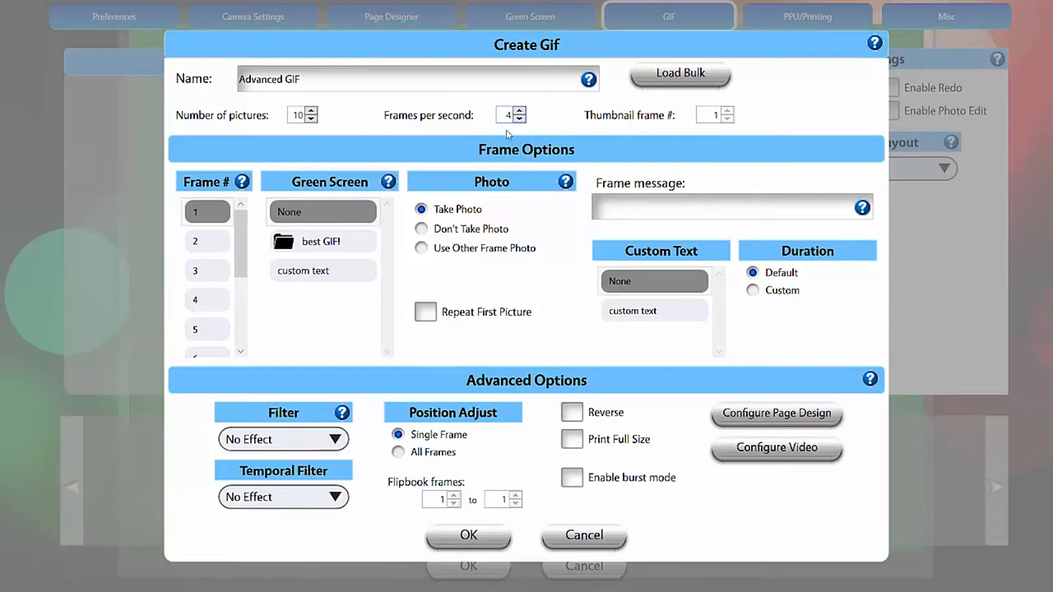
Assign best GIF! backgrounds: 'title' for frame 1 and 'photos' for frames 2 and 3.
click(207, 213)
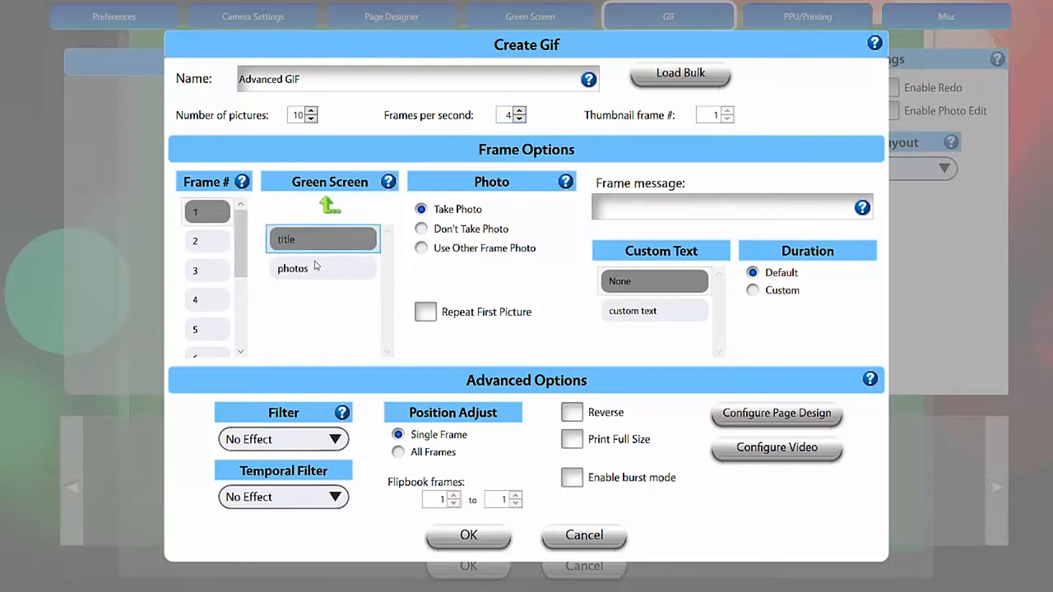
click(207, 240)
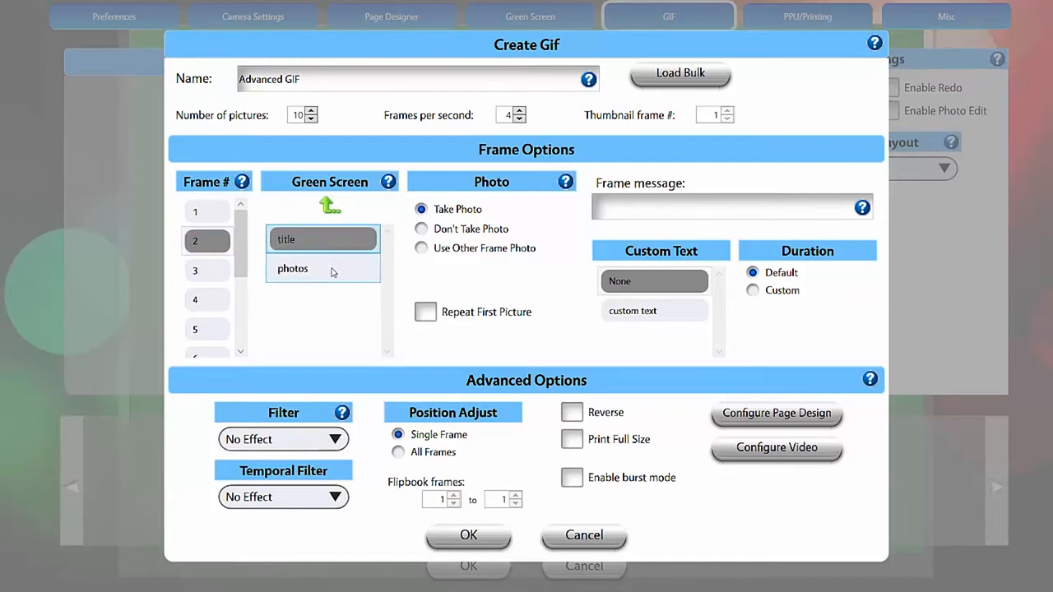
click(322, 268)
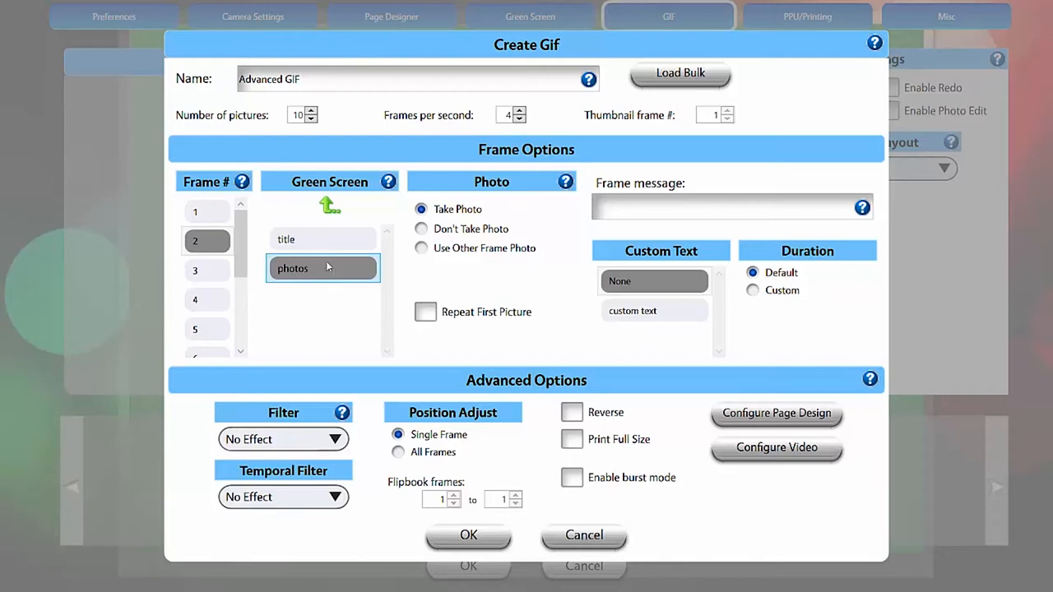
click(194, 270)
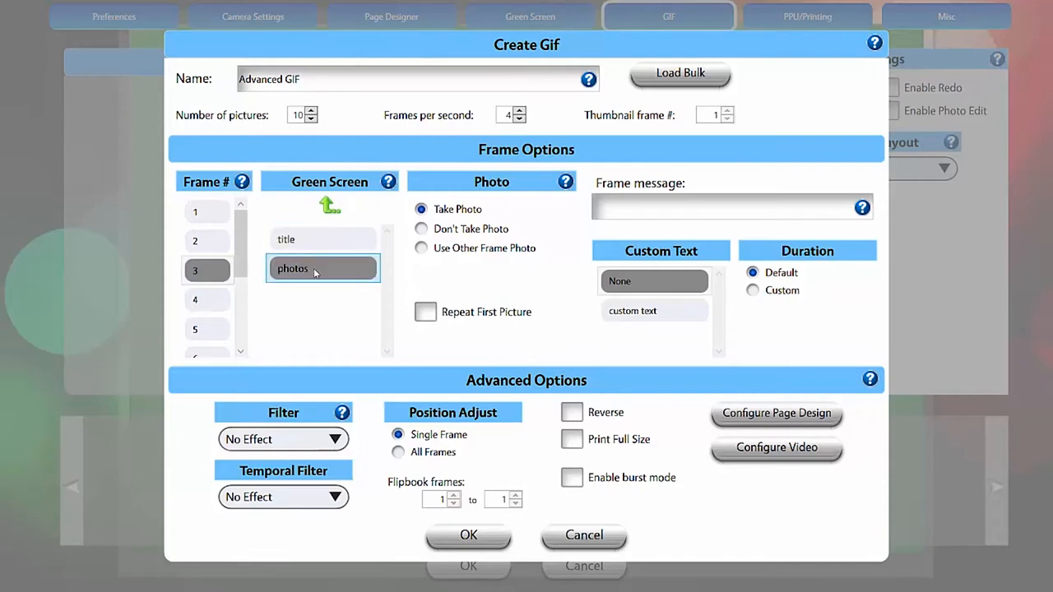
scroll(down, 3)
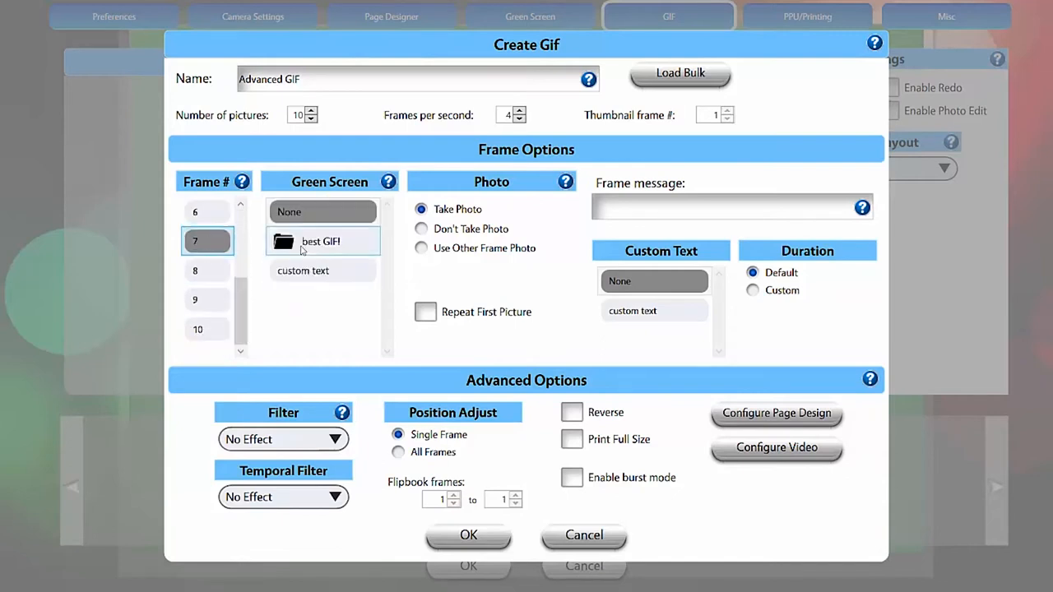
click(208, 329)
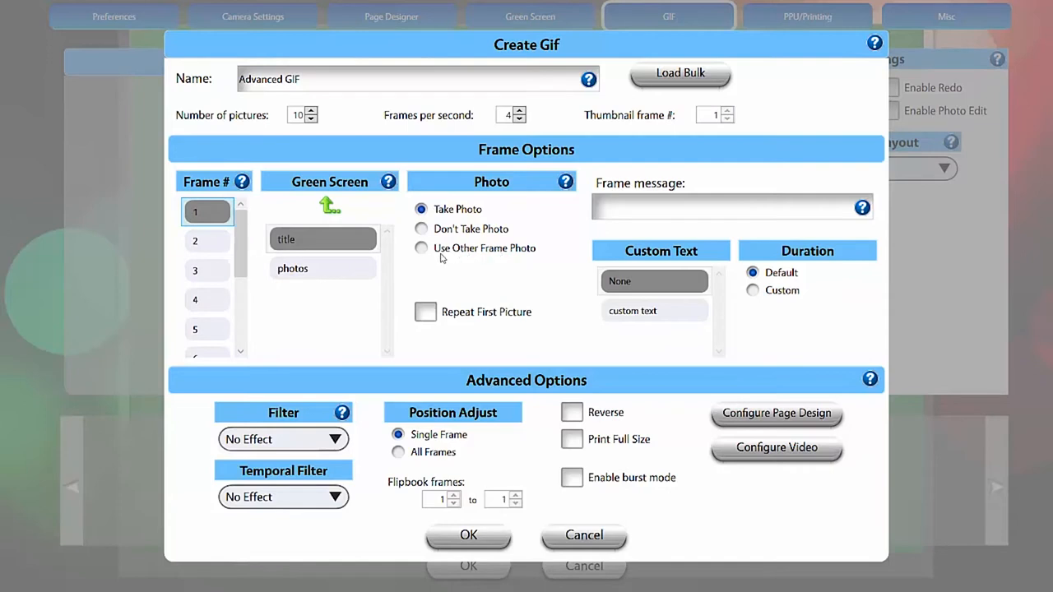
mouse_move(516, 267)
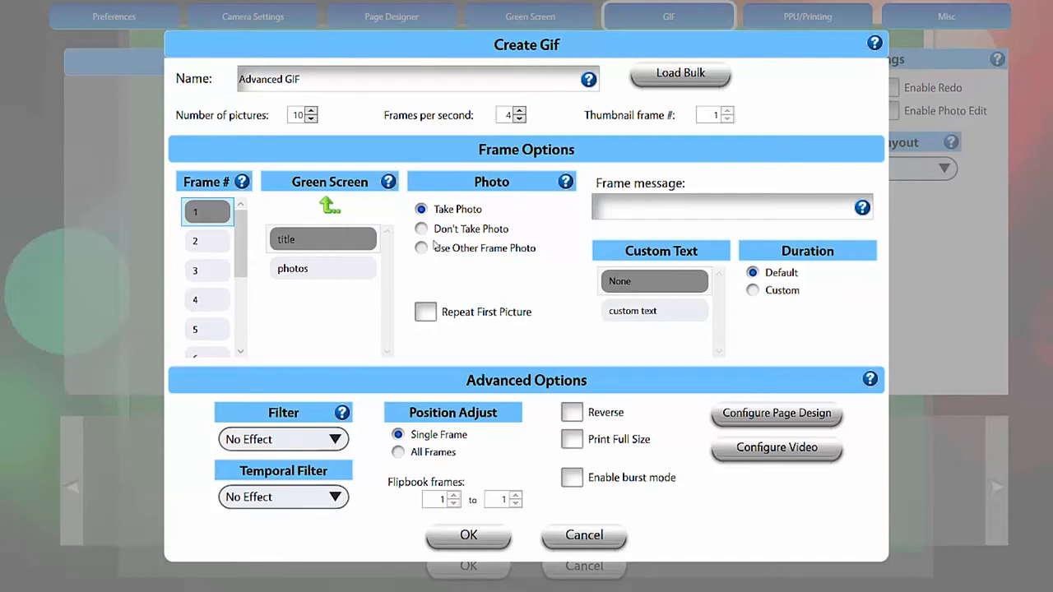
Make frame 3 reuse another frame's photo via Use Other Frame Photo with a Frame # value.
click(421, 229)
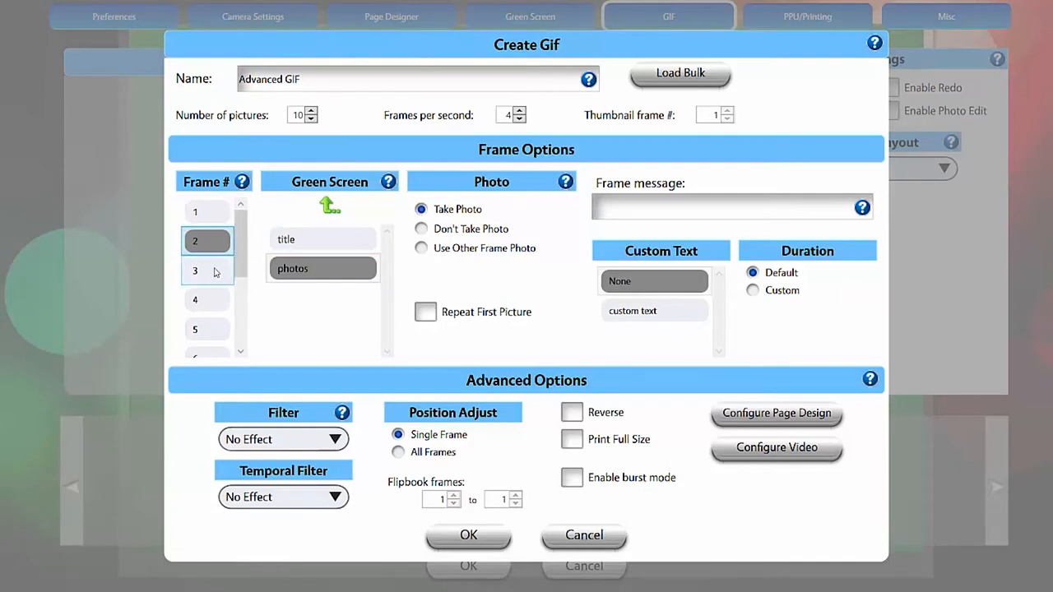
click(207, 270)
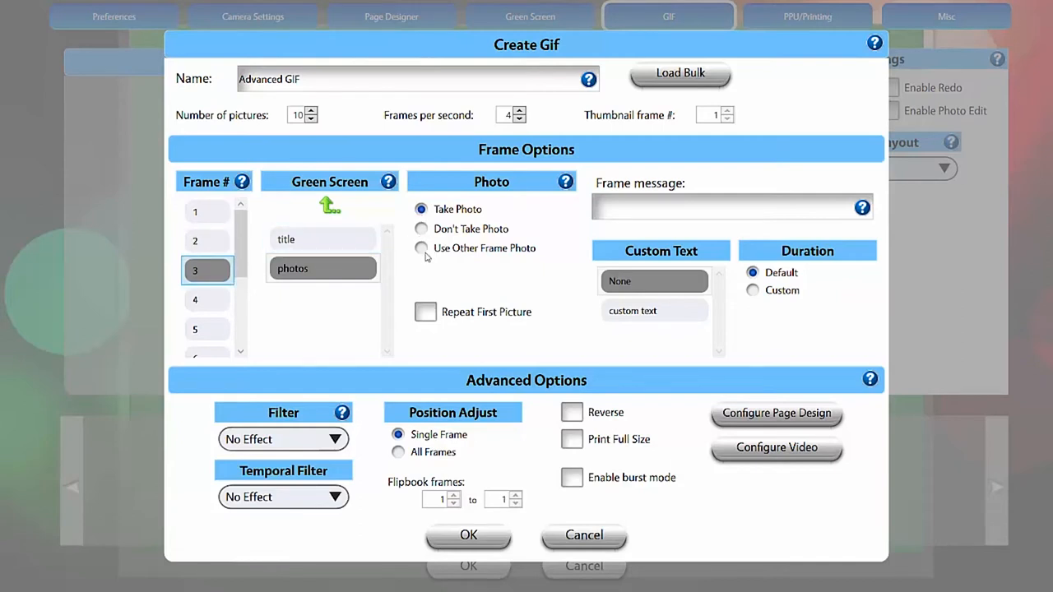
click(421, 247)
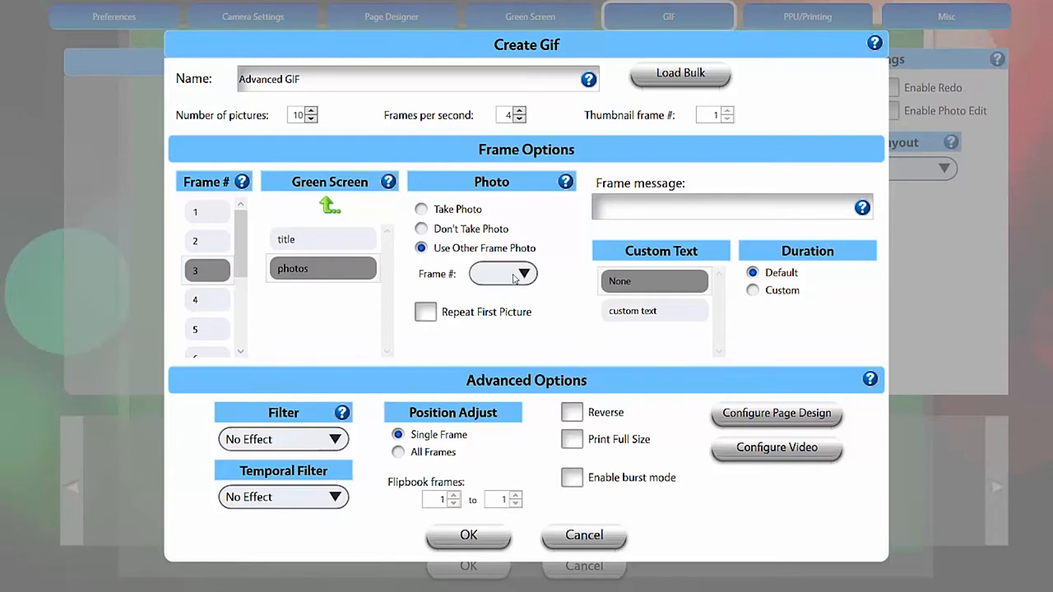
click(503, 273)
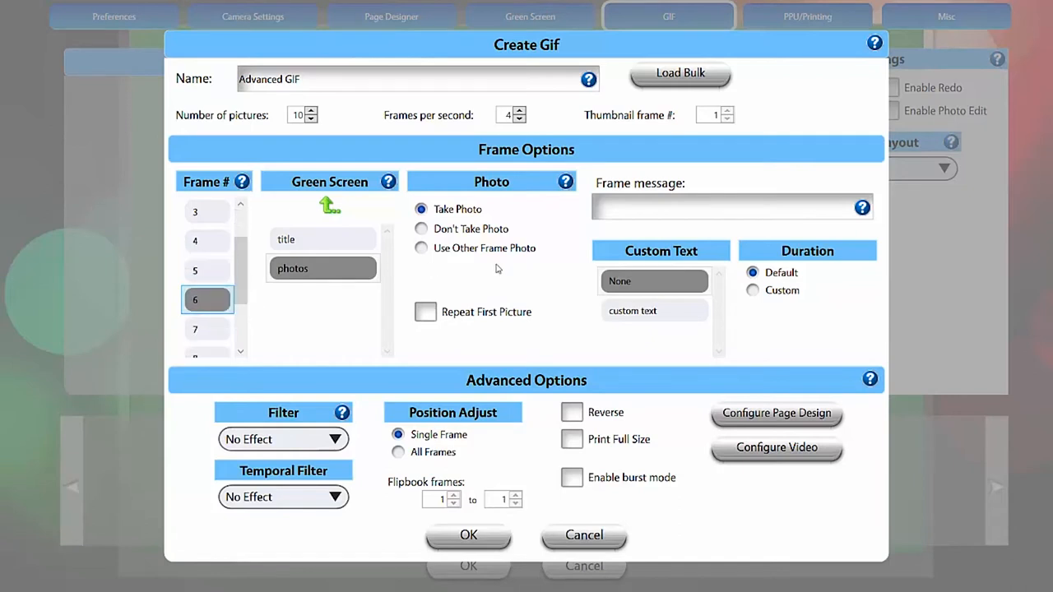
Make frames 7 and 9 reuse other frame photos and set frame 10 to repeat the first picture.
click(207, 329)
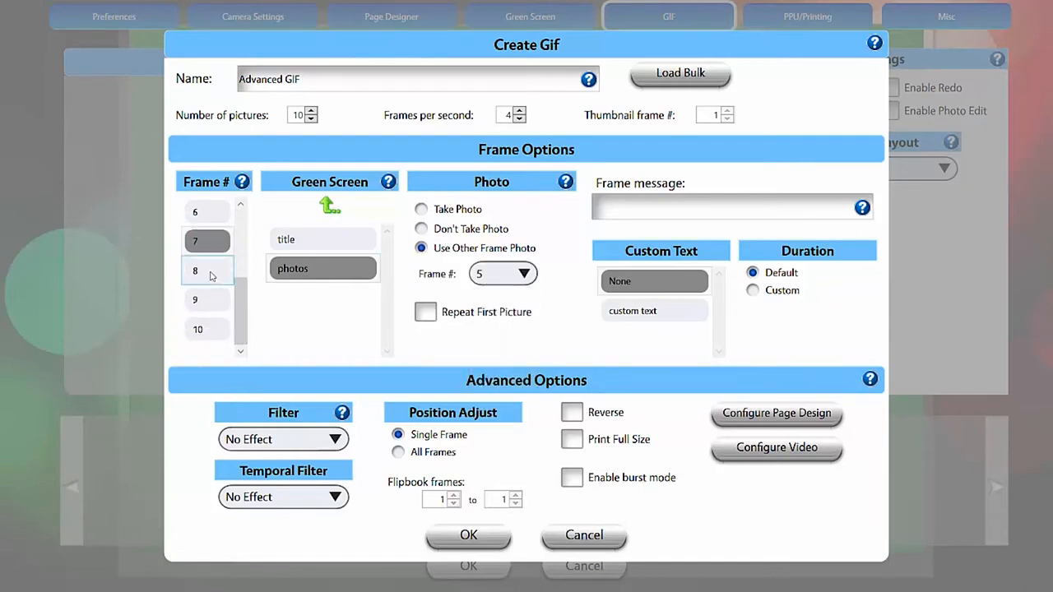
click(207, 300)
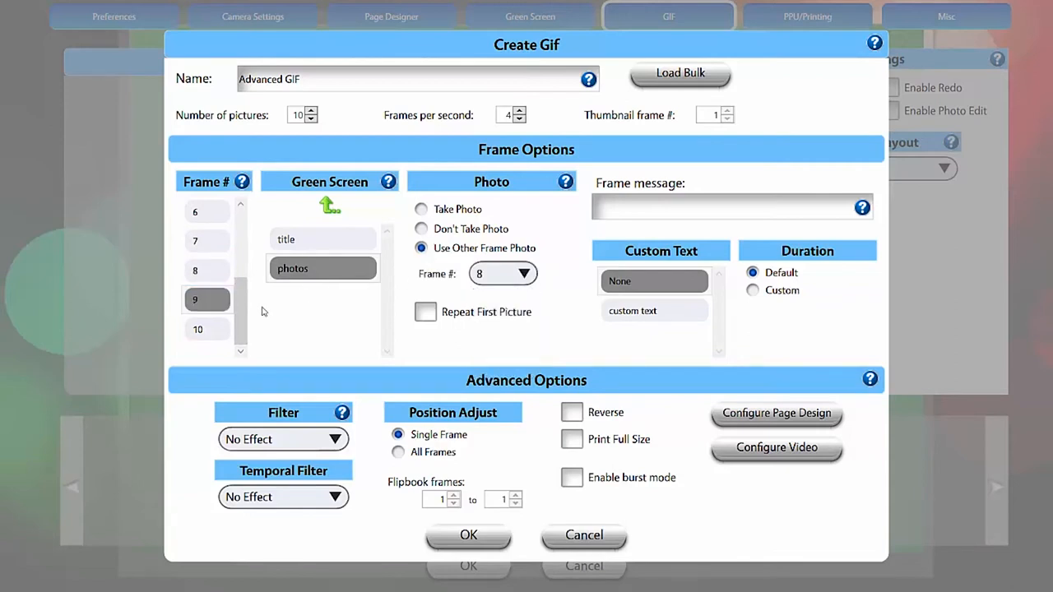
click(198, 328)
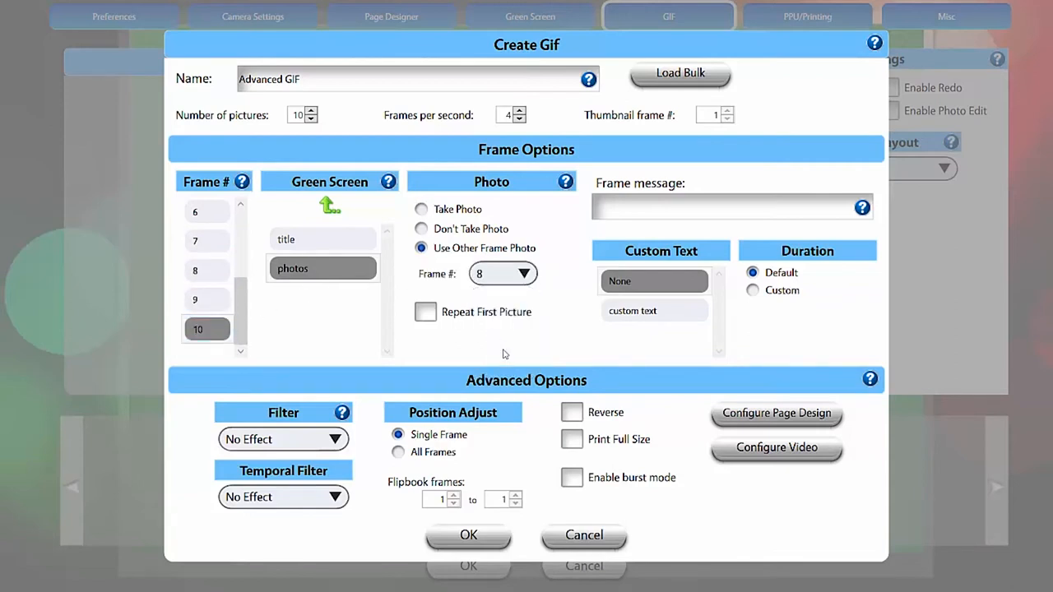
click(424, 313)
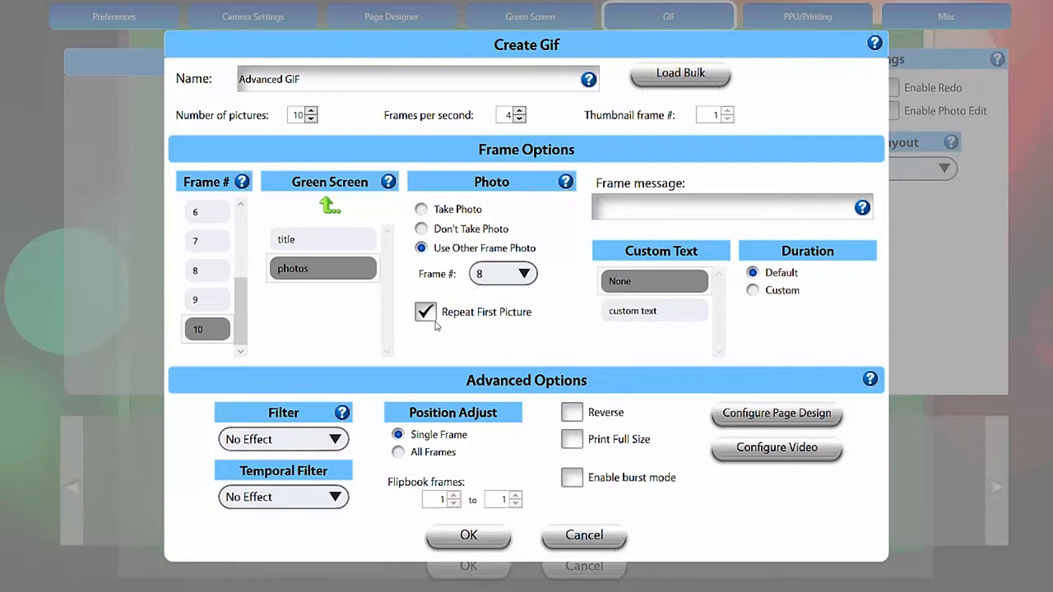
click(424, 312)
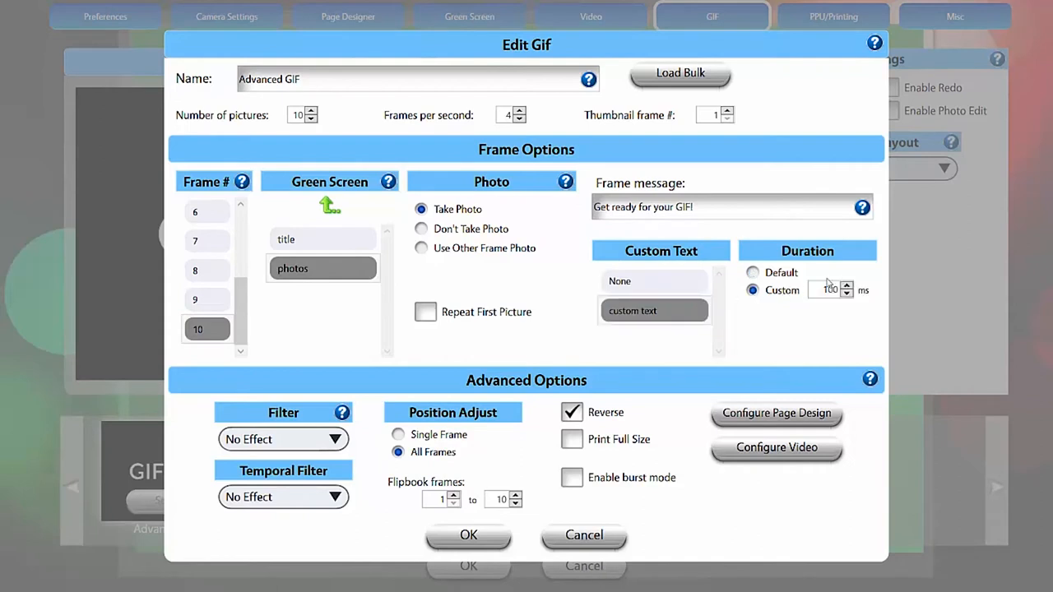
Add the frame message 'Get Ready for your GIF!' and choose the Glitch temporal filter.
click(845, 286)
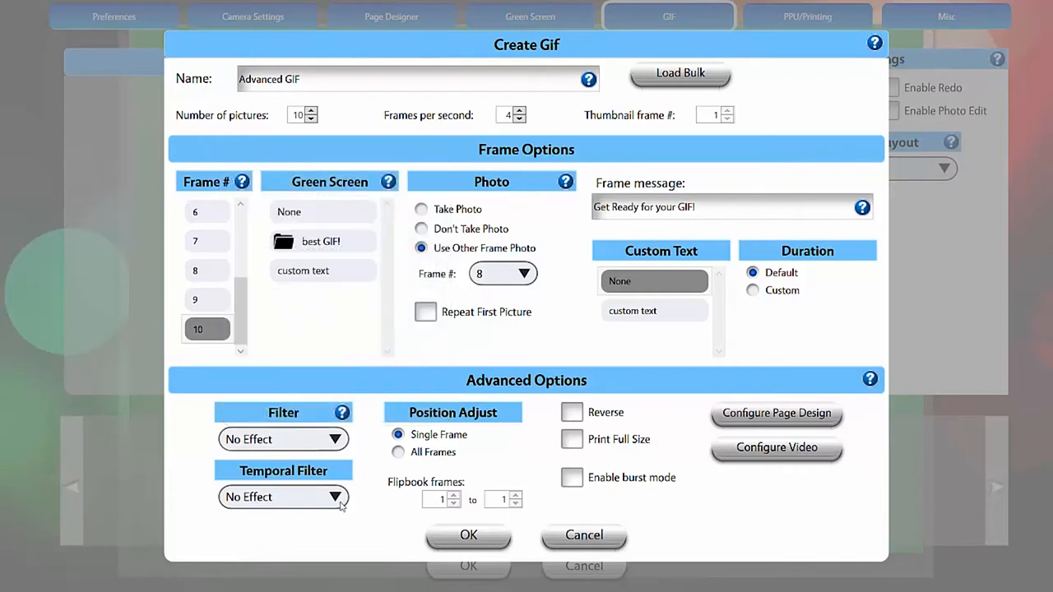
click(282, 497)
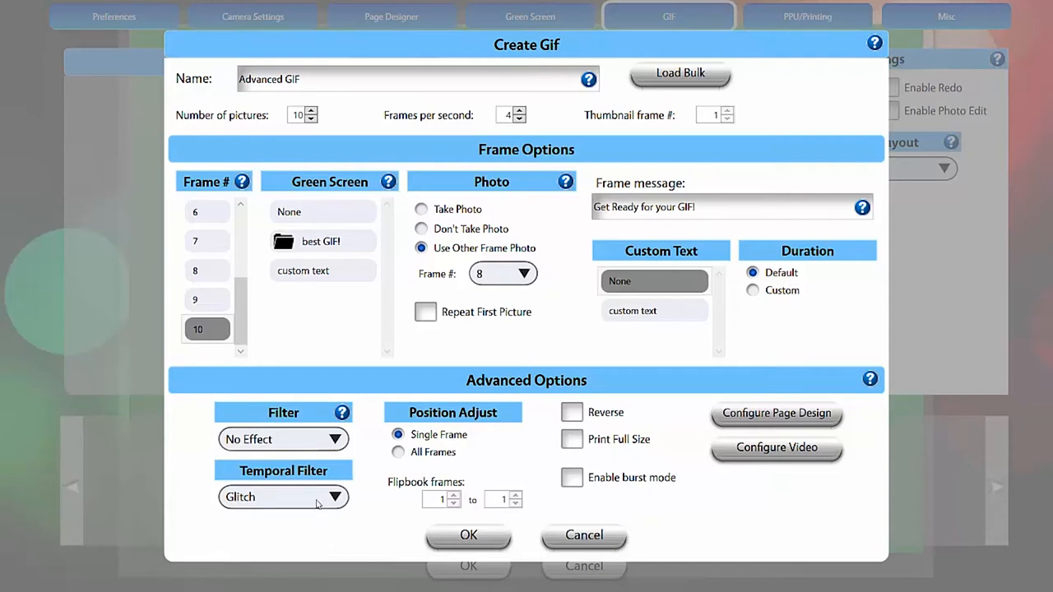
click(283, 496)
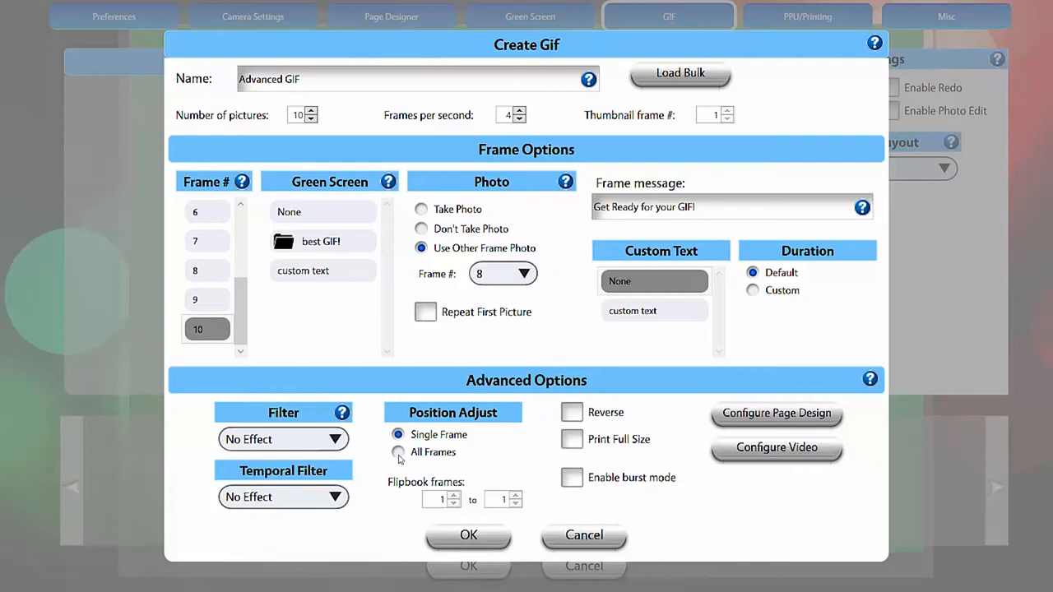
Keep position adjustment on a single frame and make the GIF play in reverse.
click(398, 450)
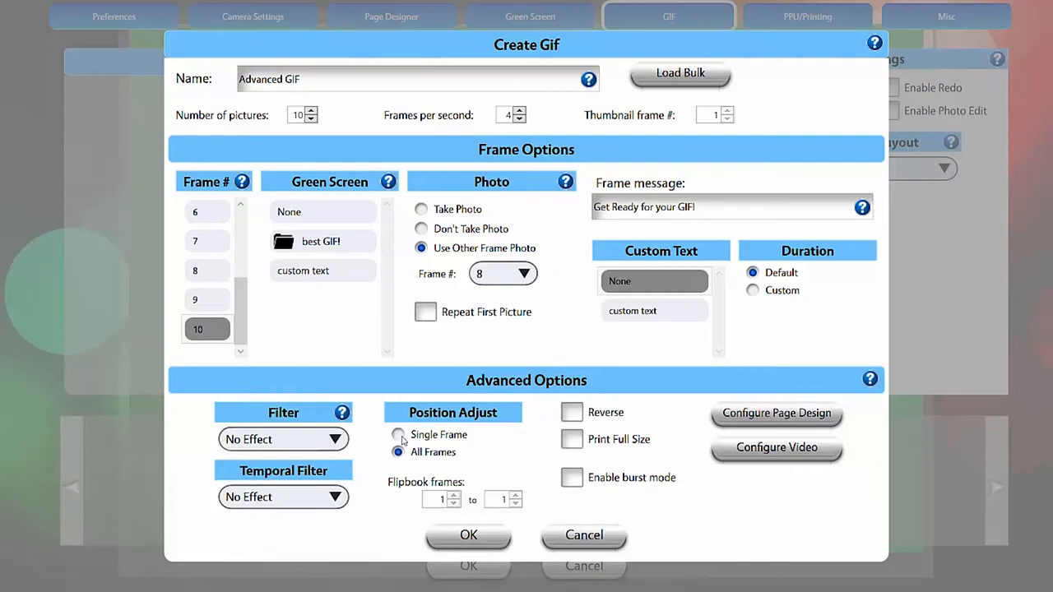
click(398, 434)
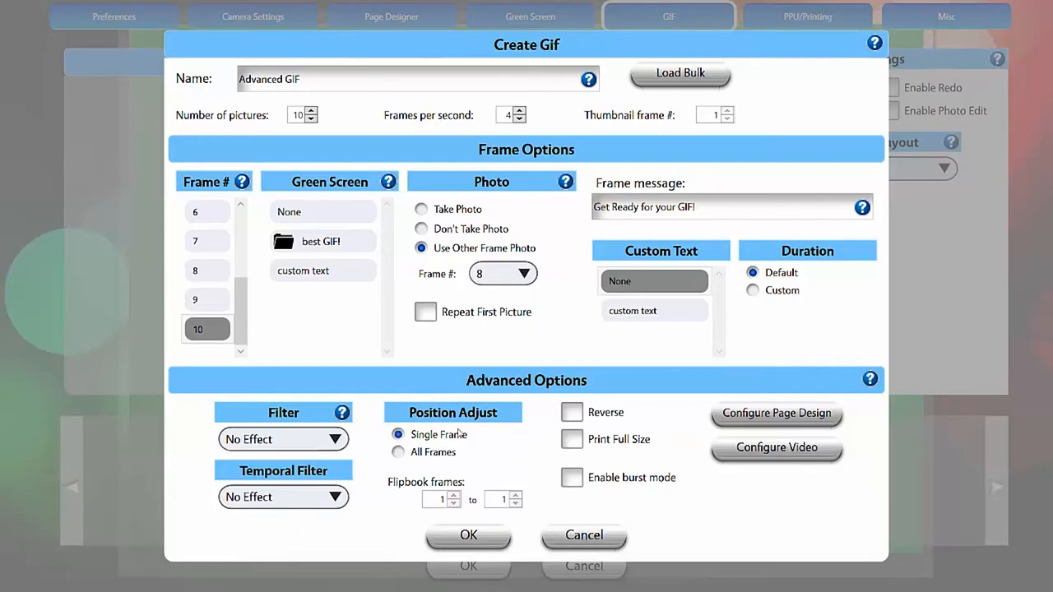
click(467, 535)
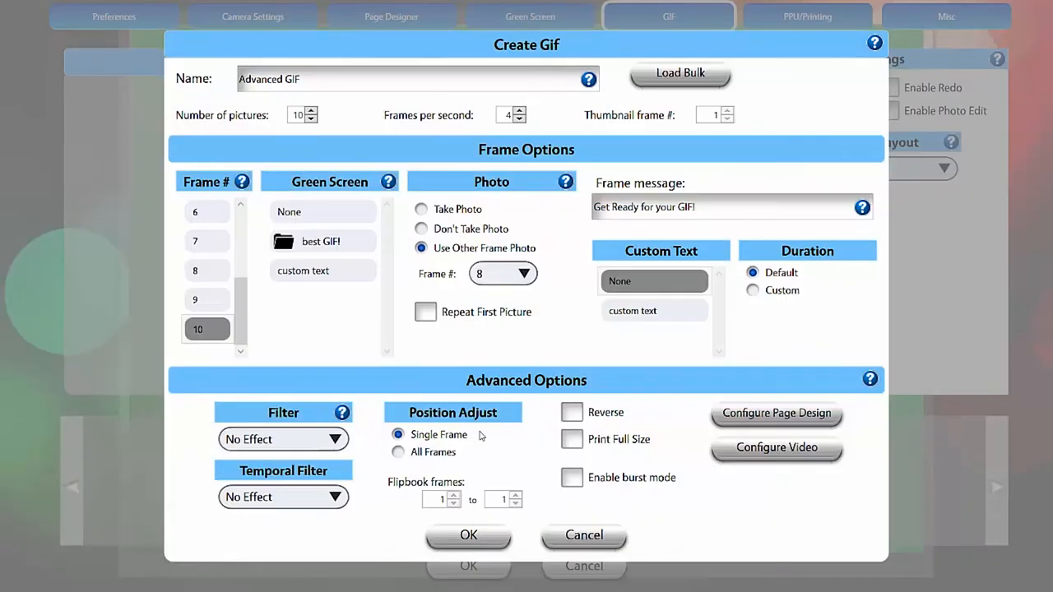
mouse_move(516, 516)
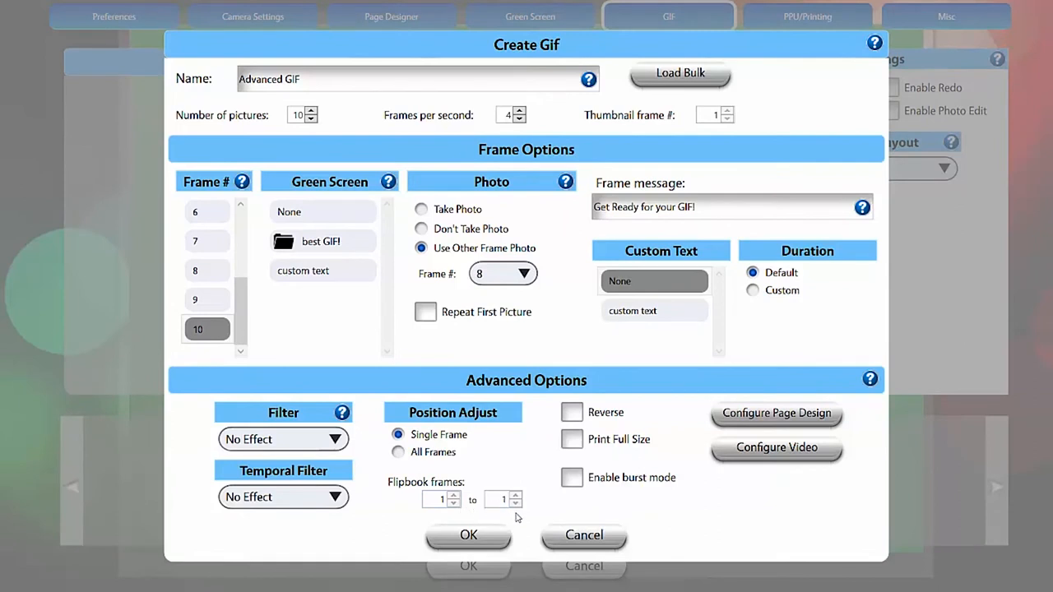
mouse_move(575, 419)
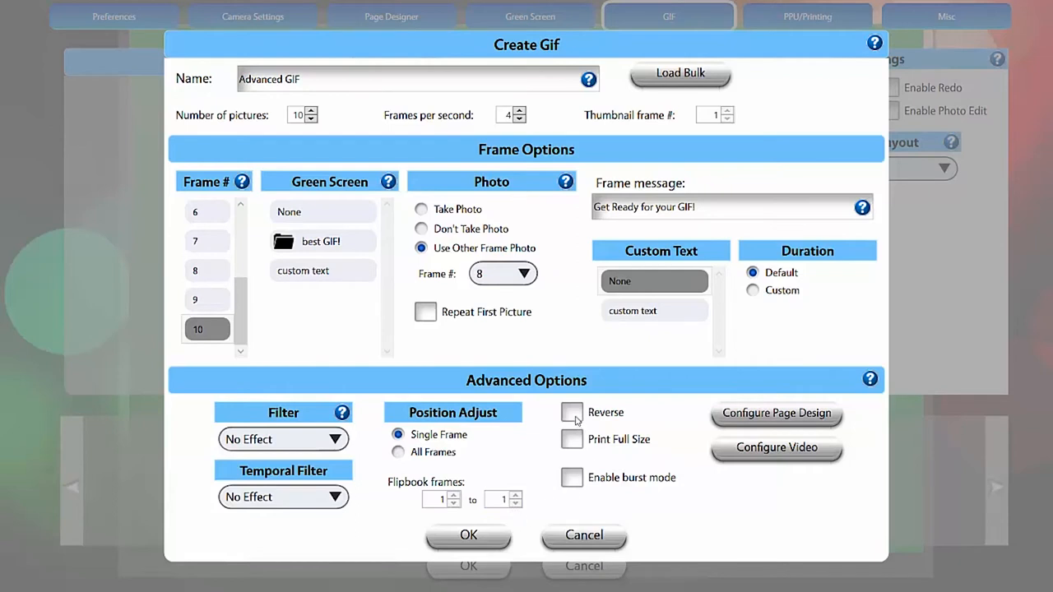
click(573, 412)
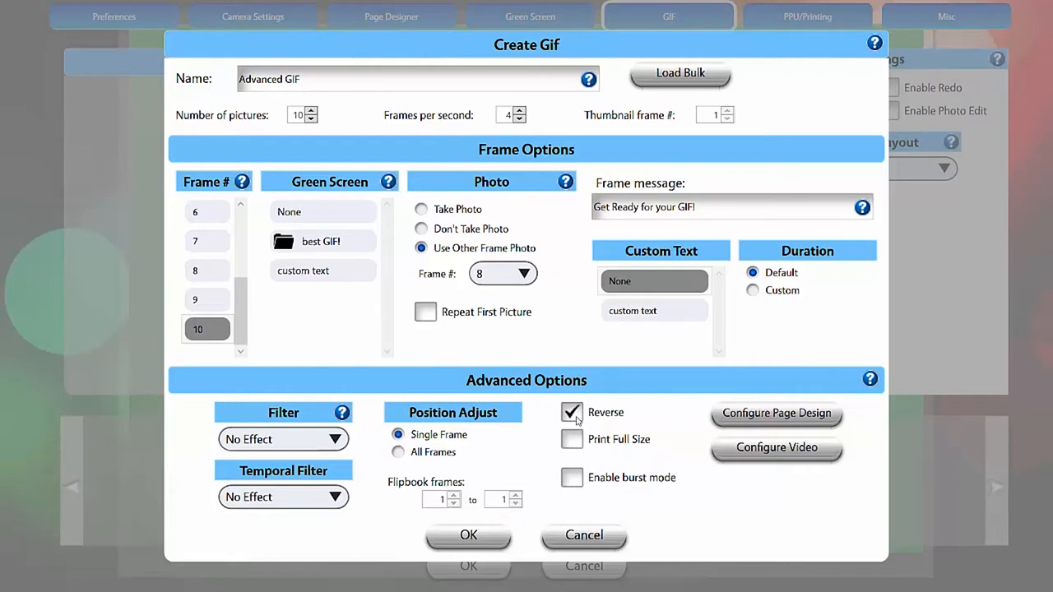
mouse_move(579, 424)
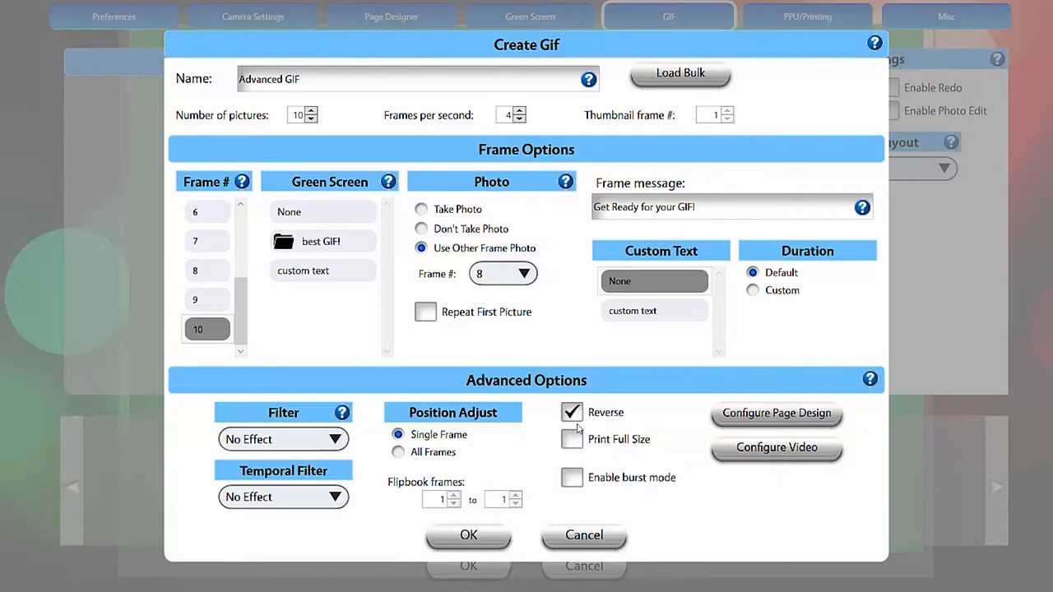
mouse_move(568, 447)
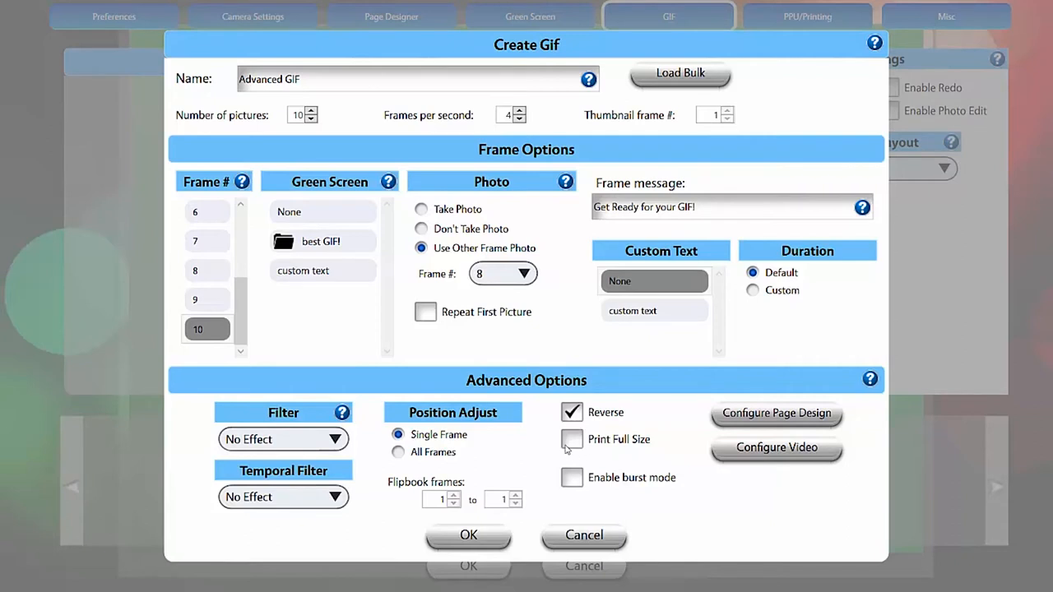
Leave full-size printing off and bring up the GIF page design settings.
click(572, 439)
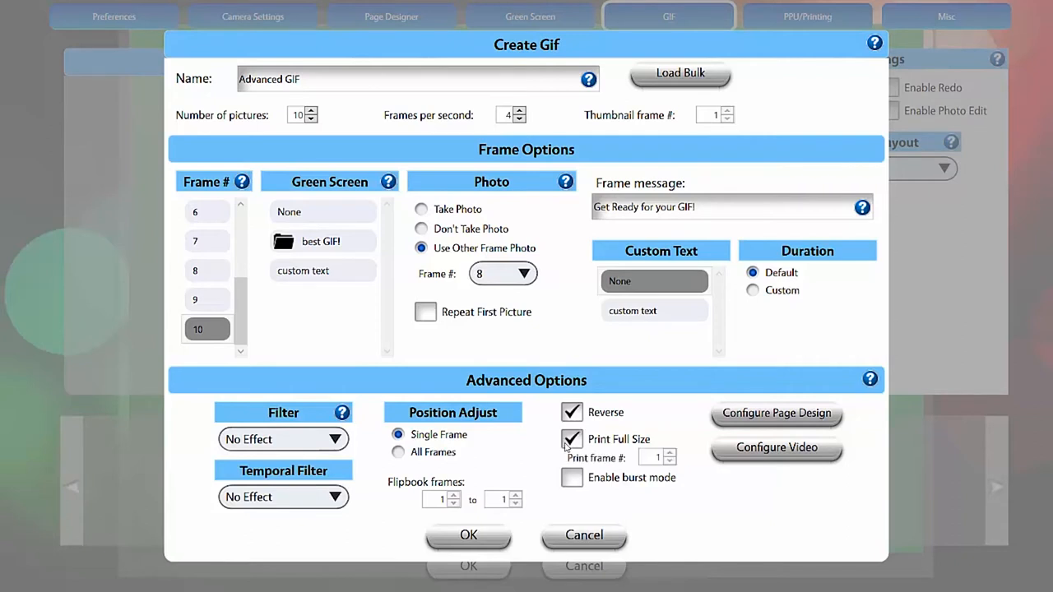
click(572, 439)
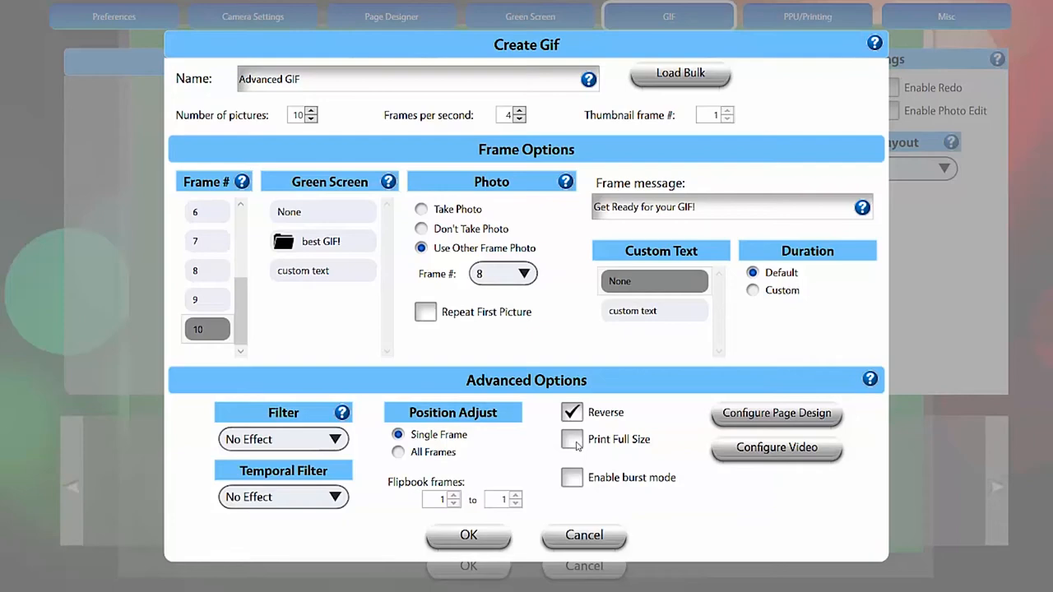
click(776, 413)
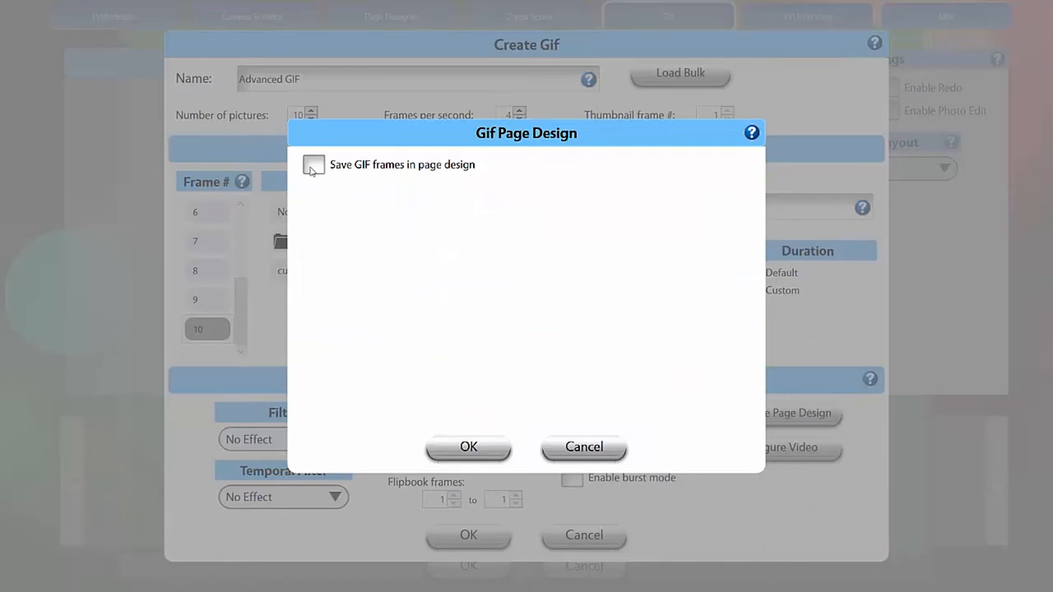
Save GIF frames into the Photo Strip page design with frame 9 in placeholder 4.
click(313, 164)
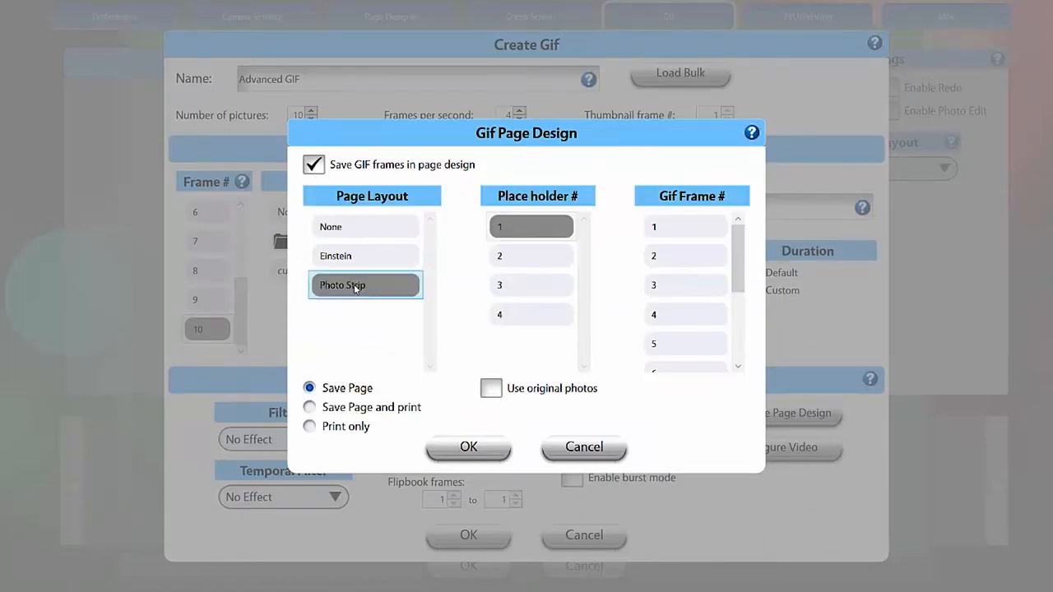
click(685, 227)
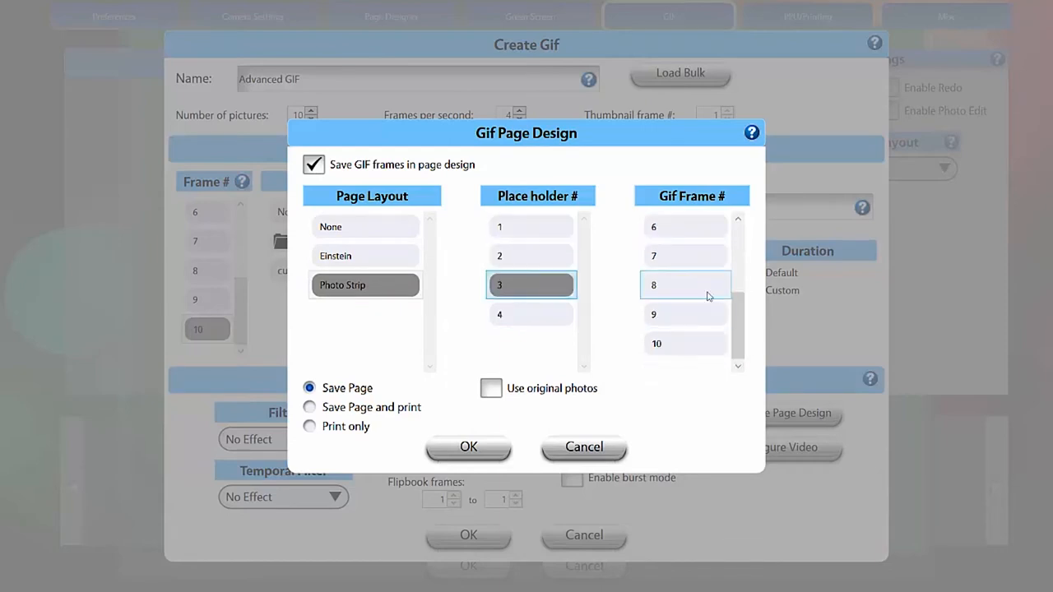
click(684, 314)
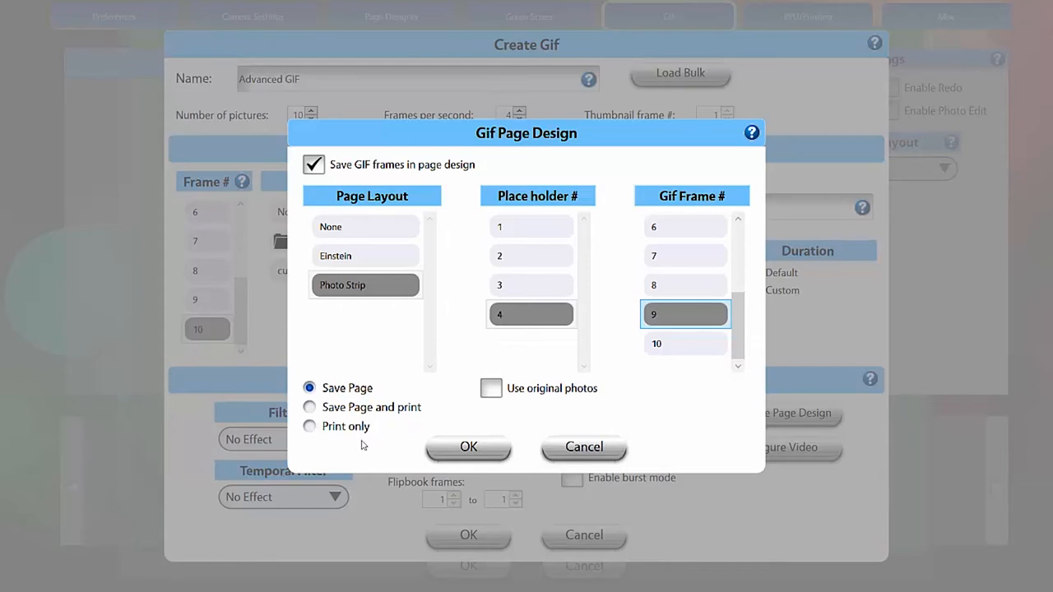
Keep Save Page only, use original photos in the page design, and confirm.
click(309, 426)
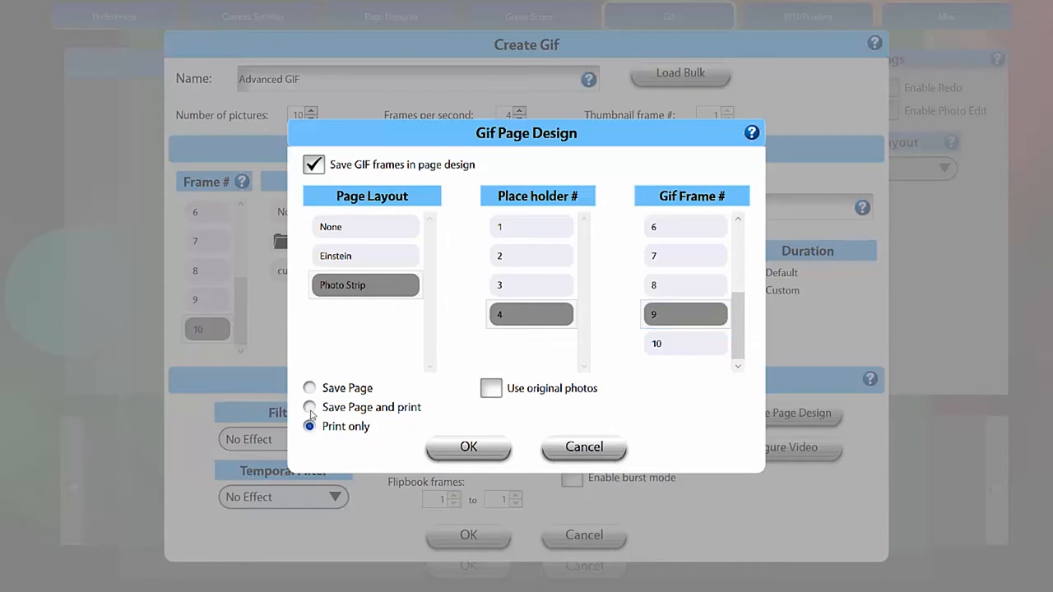
click(309, 388)
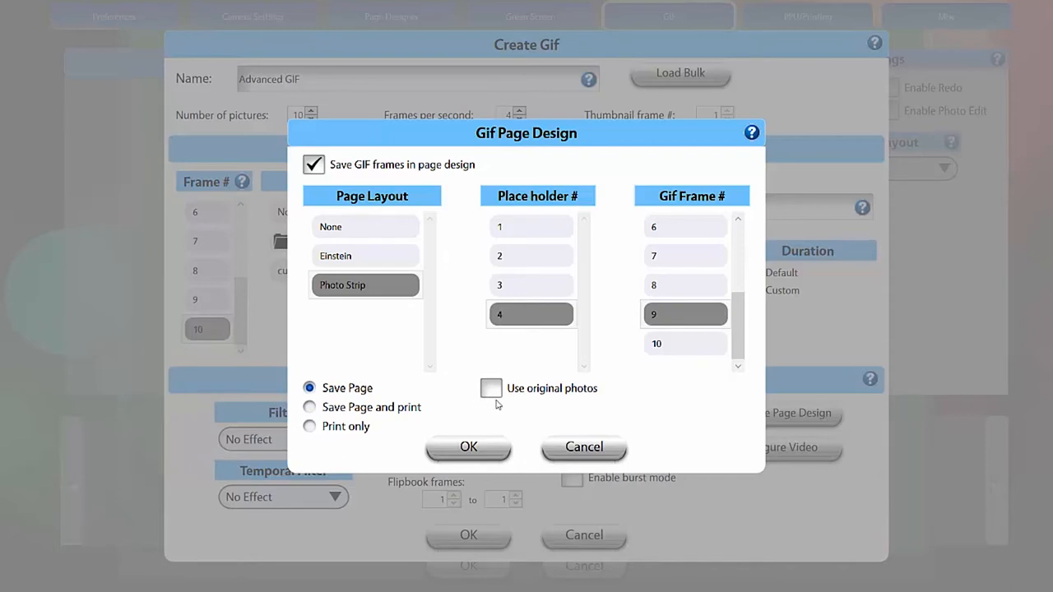
click(490, 388)
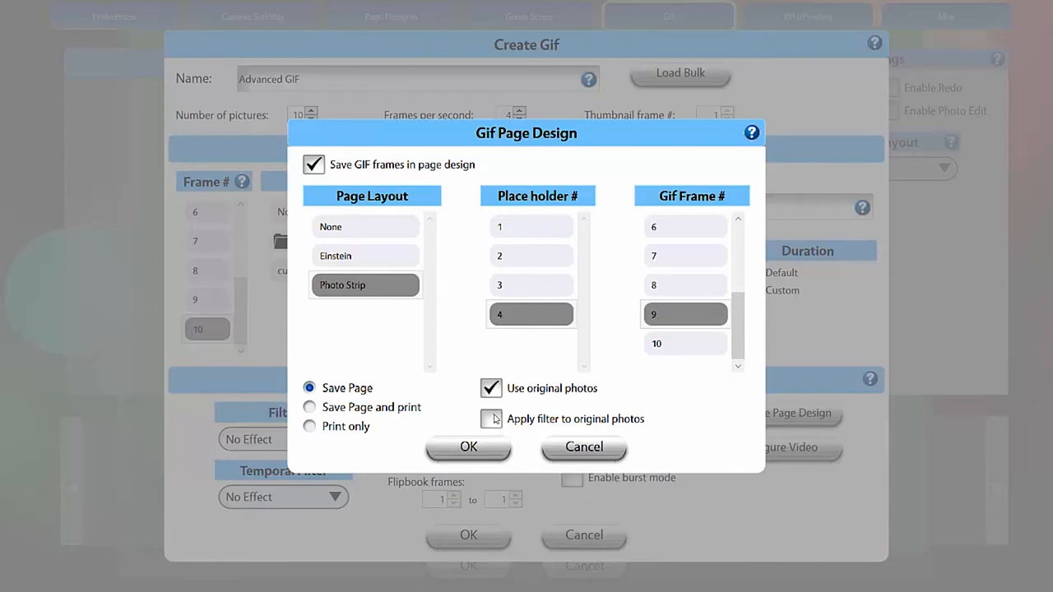
click(491, 388)
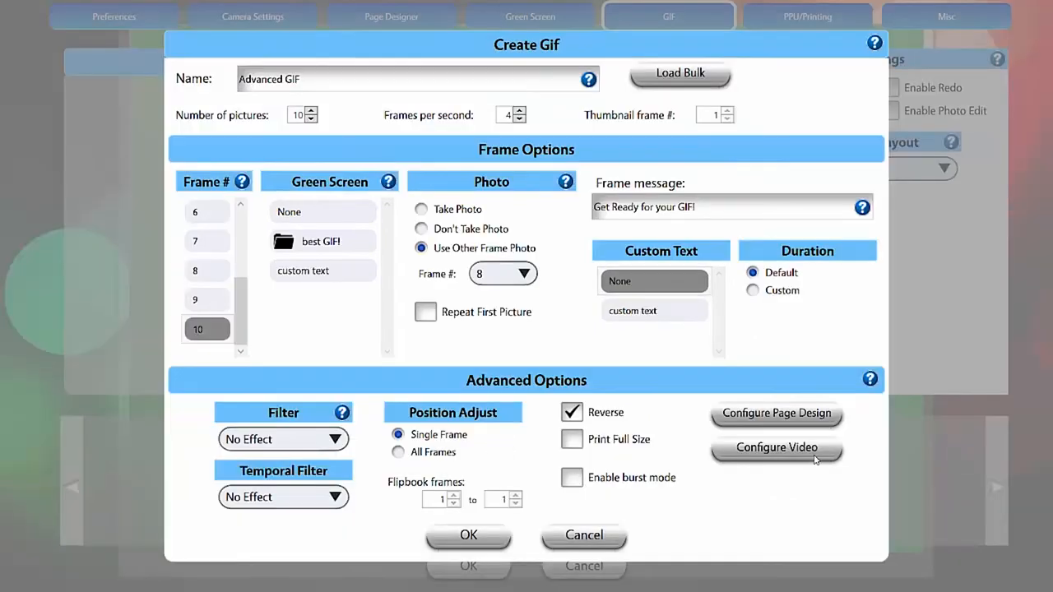
Save the GIF as a 3-loop video posted as video only to Facebook and Instagram.
click(776, 447)
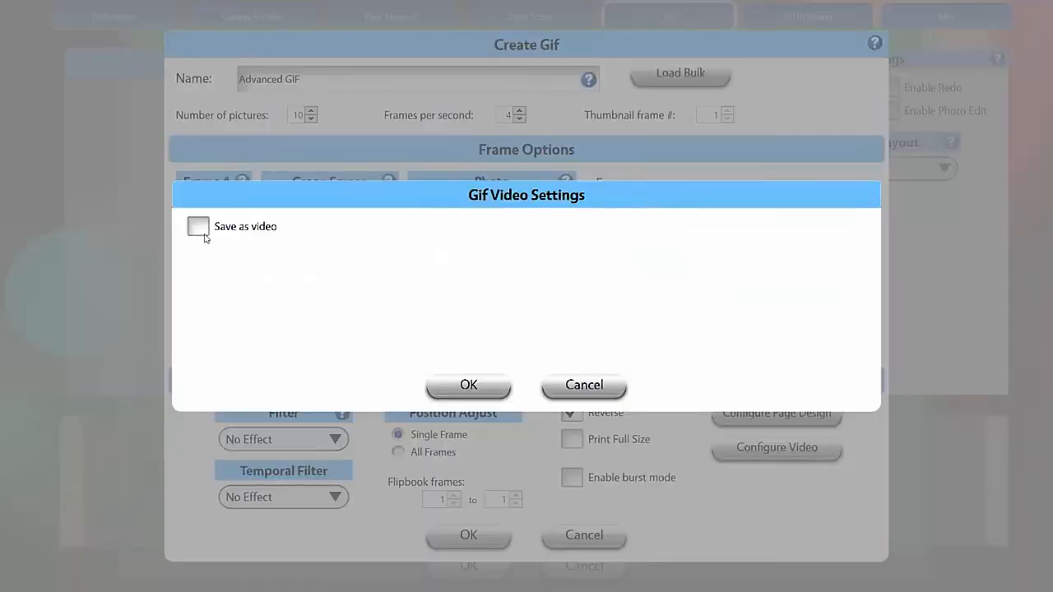
click(198, 227)
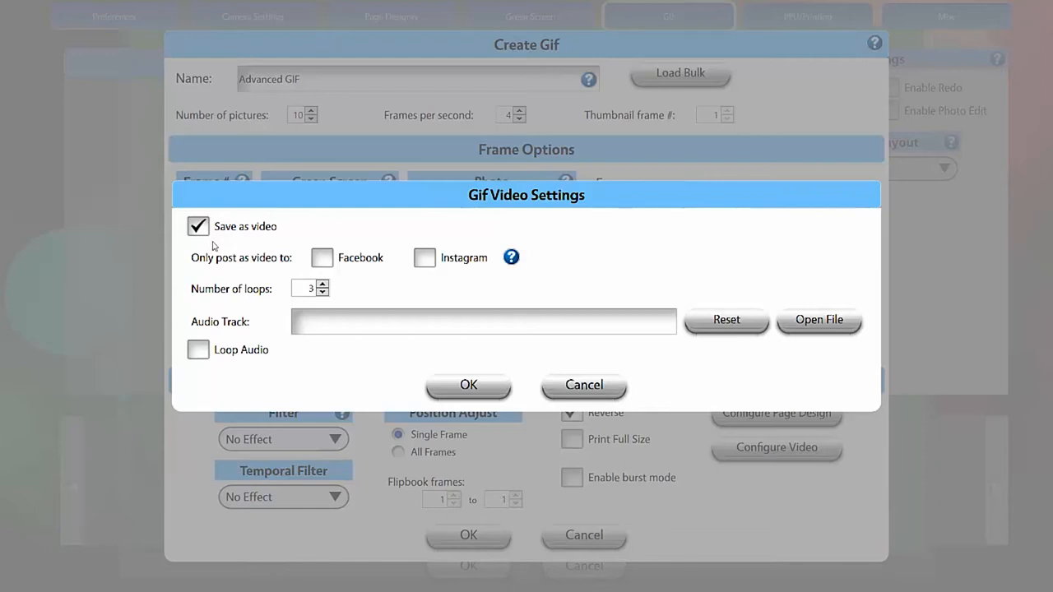
mouse_move(277, 273)
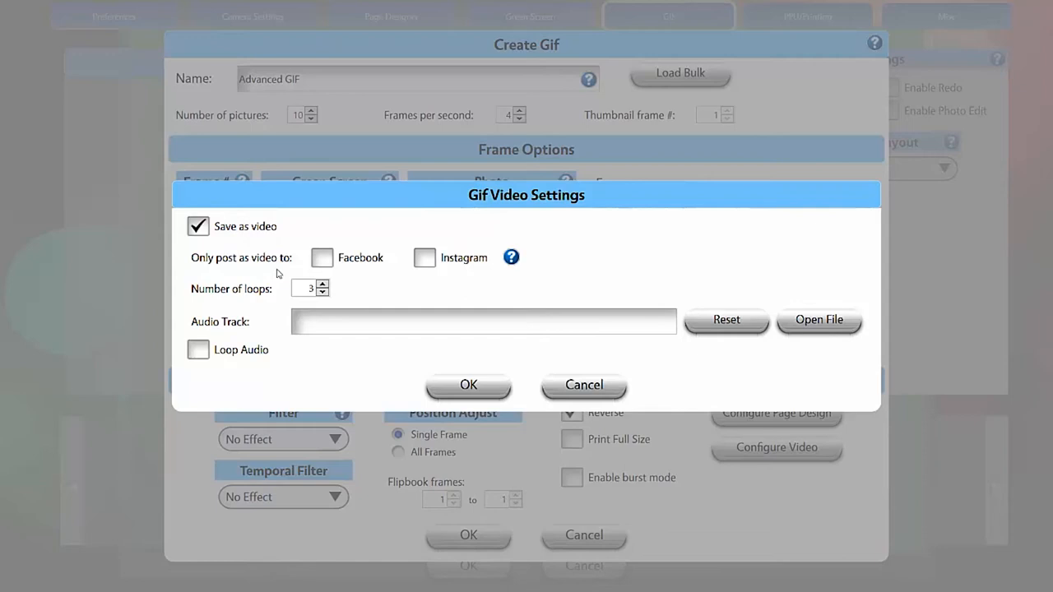
click(323, 257)
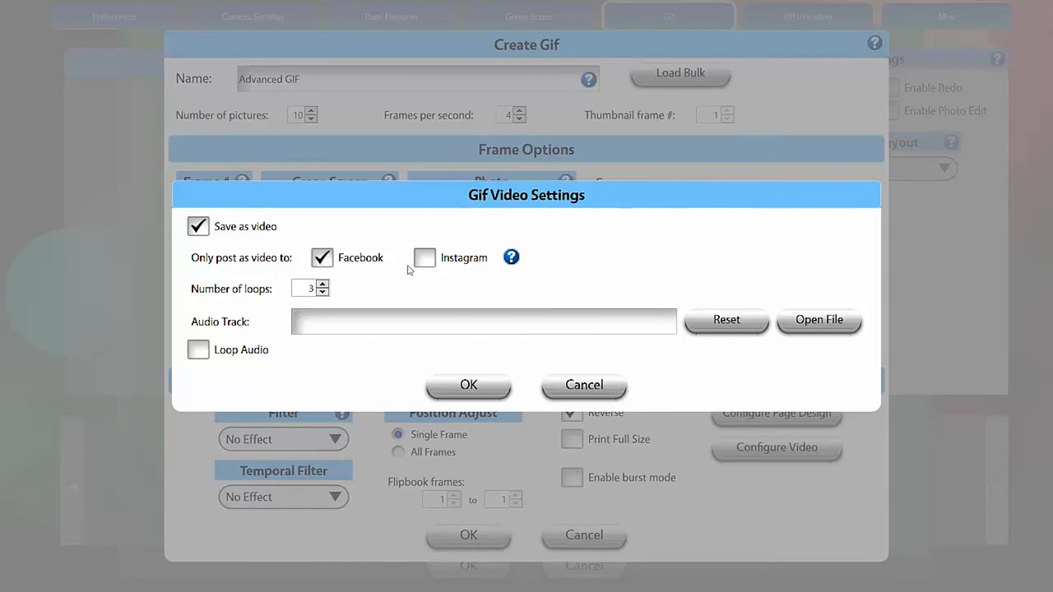
click(424, 257)
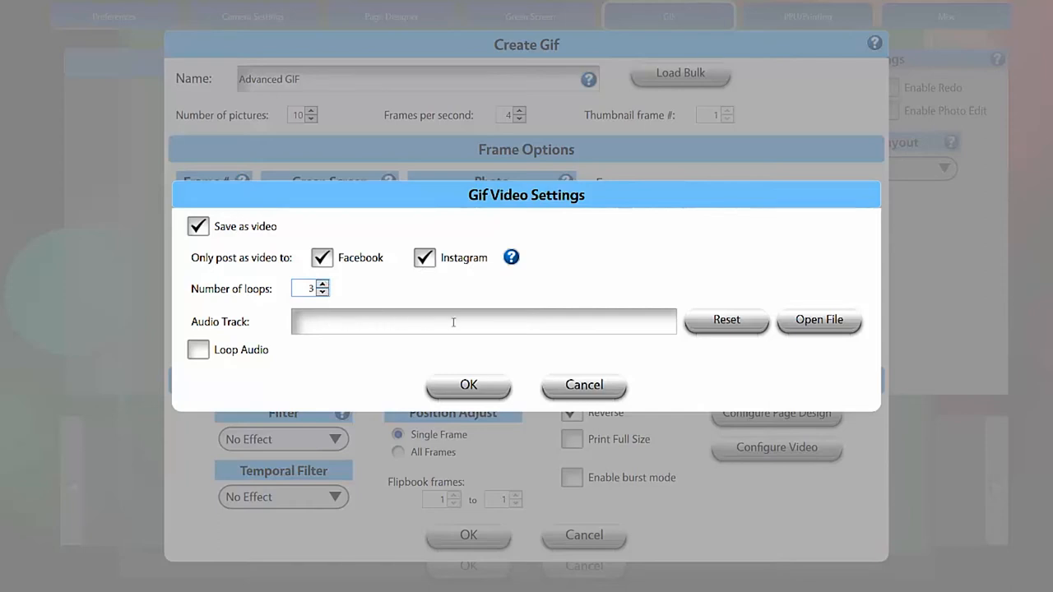
Leave audio looping off and confirm the video settings.
click(197, 349)
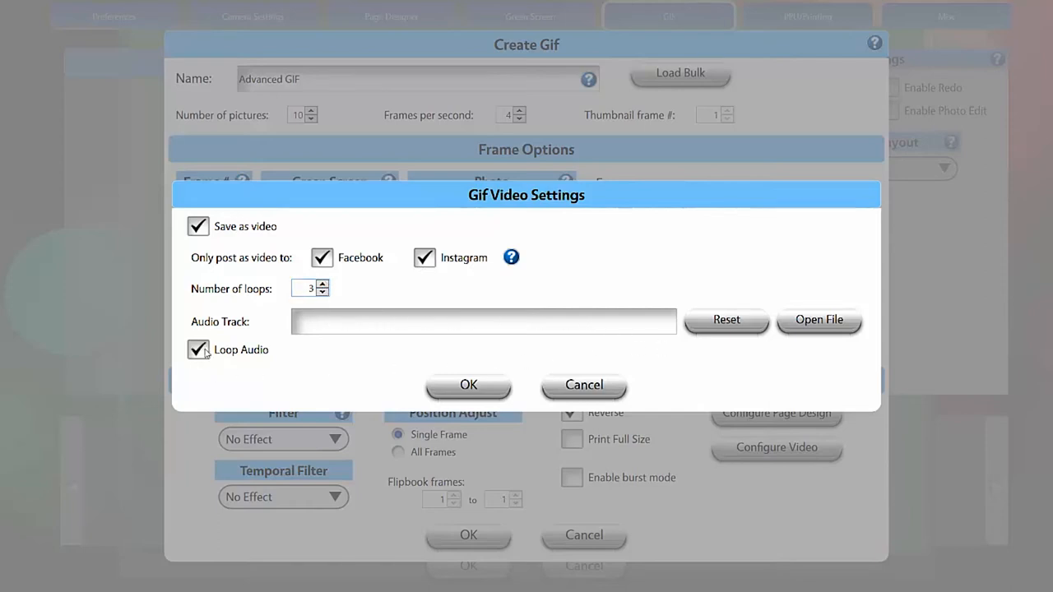
click(197, 349)
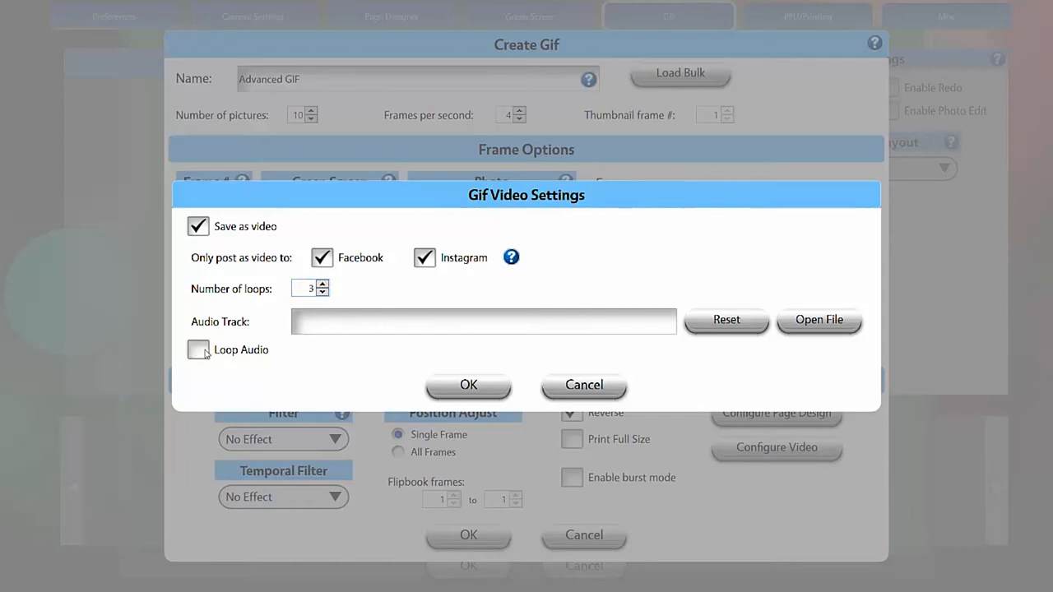
click(467, 384)
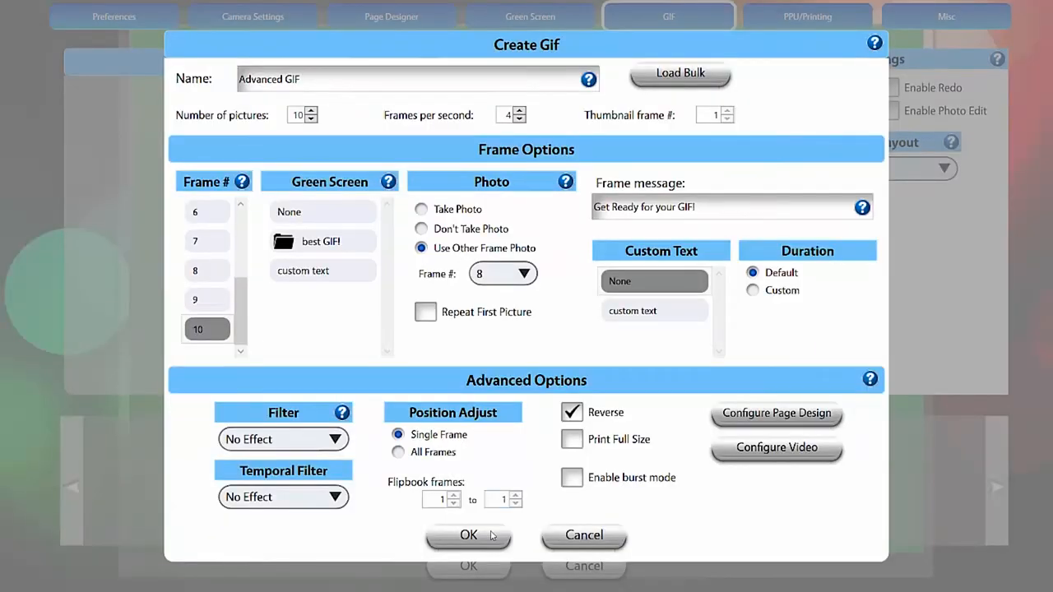
Save the Advanced GIF so it appears under Auto Apply, then reopen it for editing.
click(467, 534)
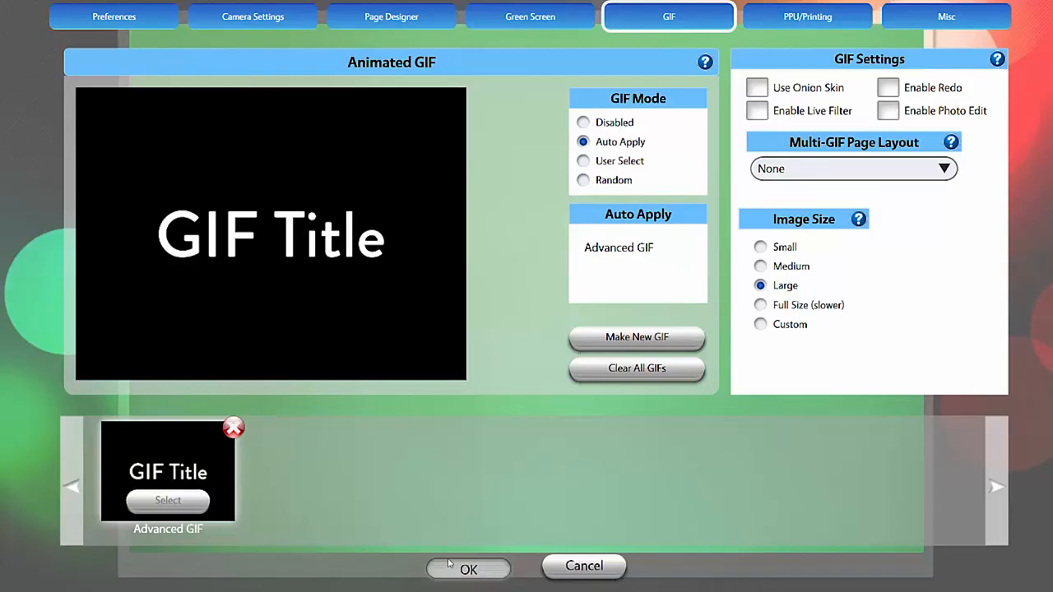
click(467, 569)
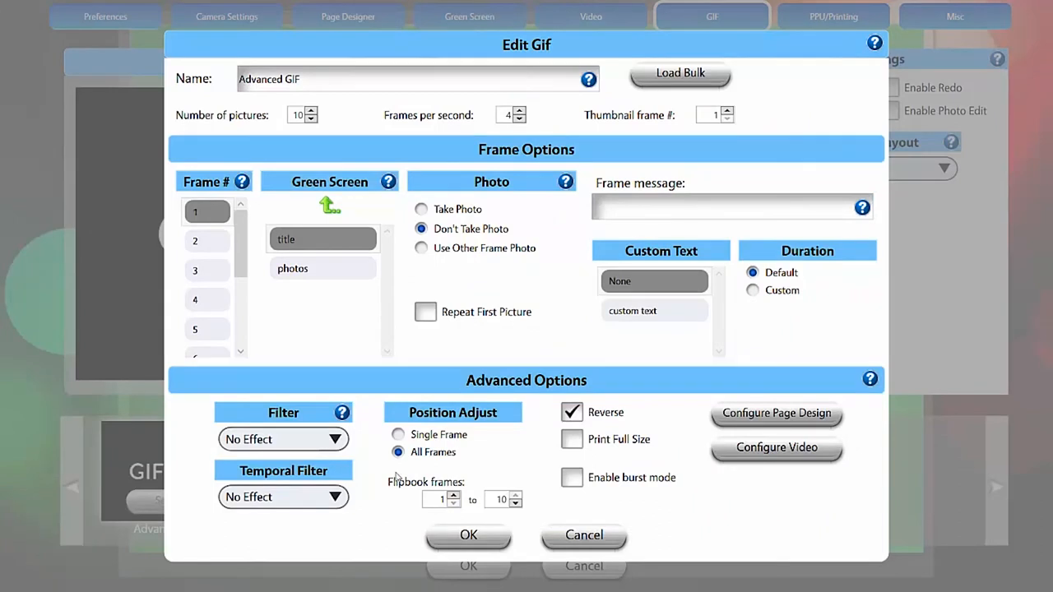
mouse_move(533, 502)
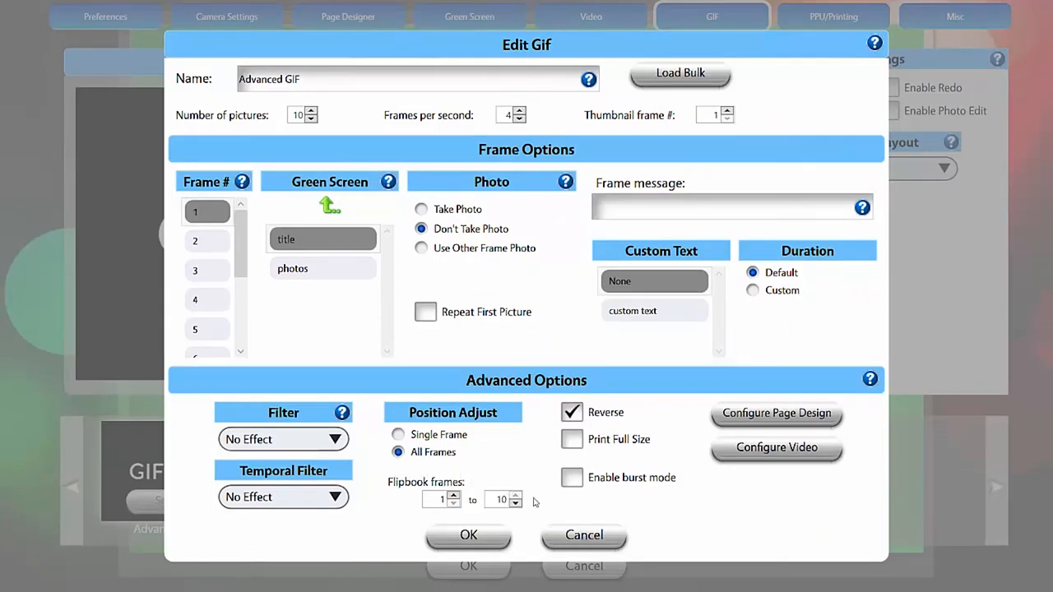
mouse_move(579, 480)
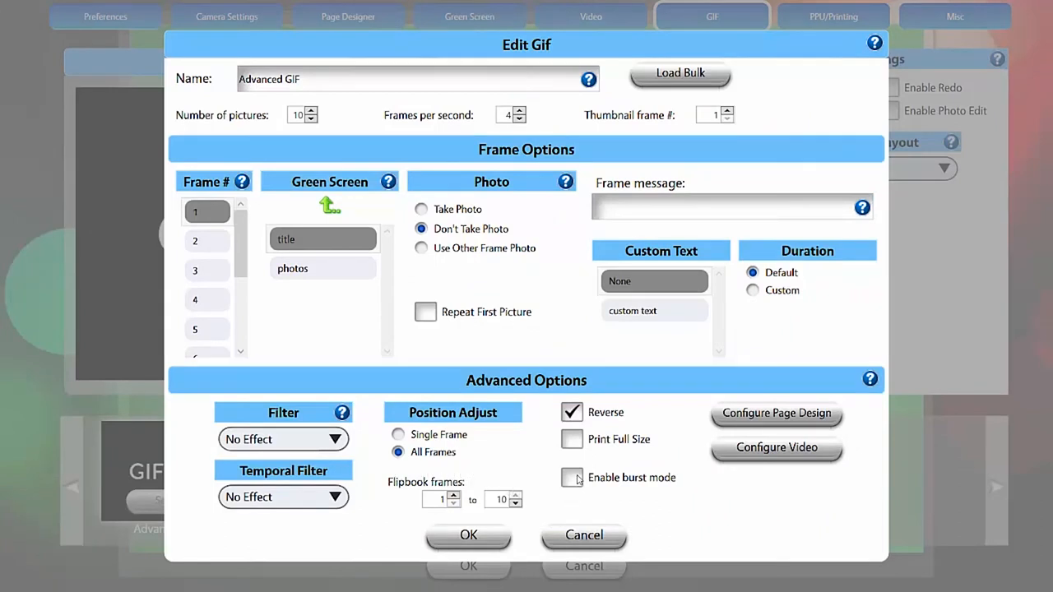
Set 20 pictures at 6 fps and enable burst mode with a 120 ms delay.
click(572, 477)
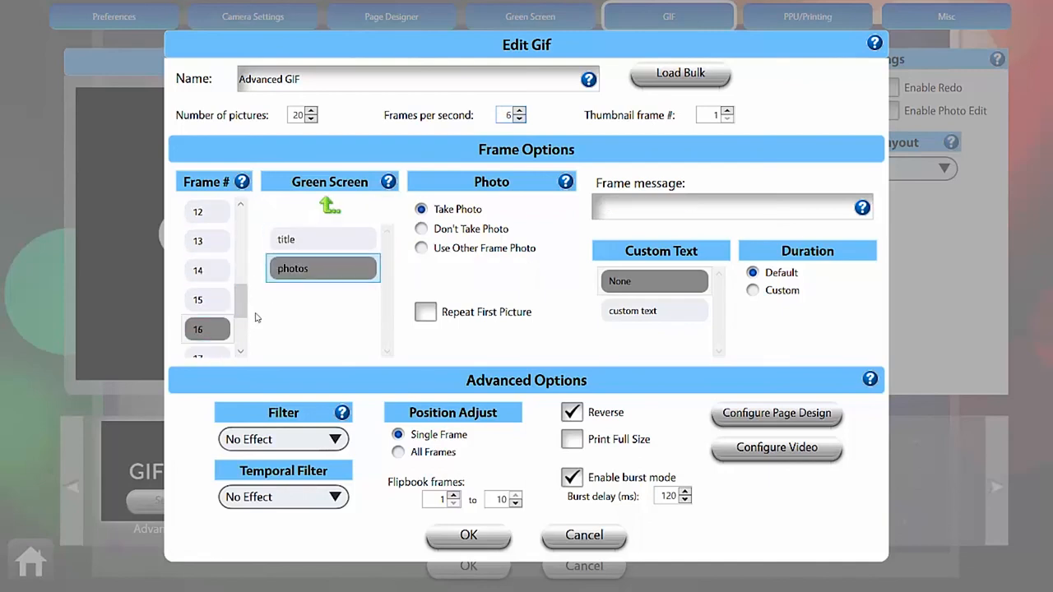
scroll(down, 3)
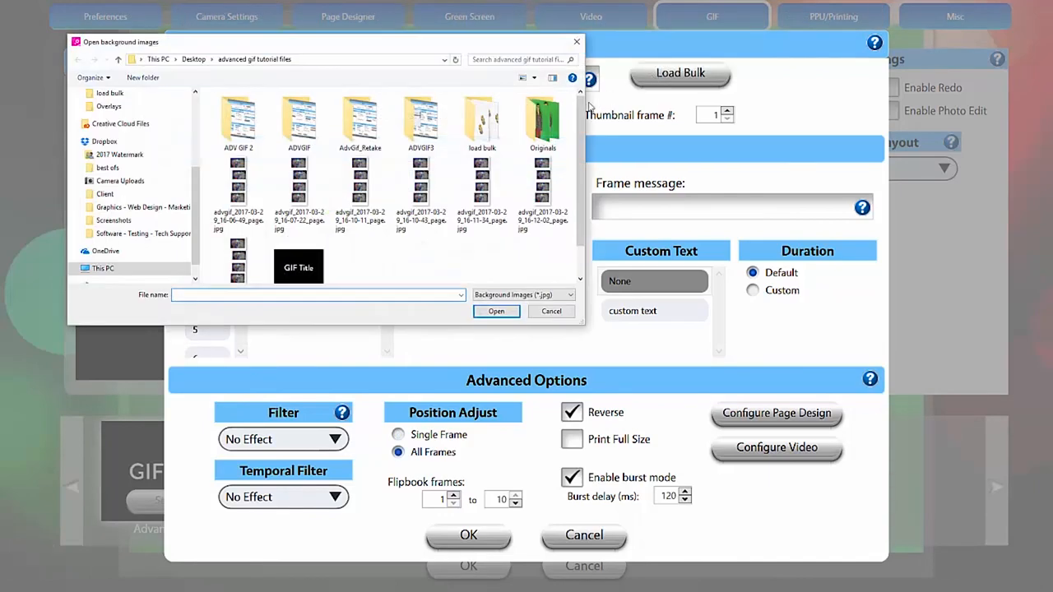
Load the bulk folder's background and overlay images into GIF frames 1 to 20 (bgnd 1 onward).
double_click(480, 119)
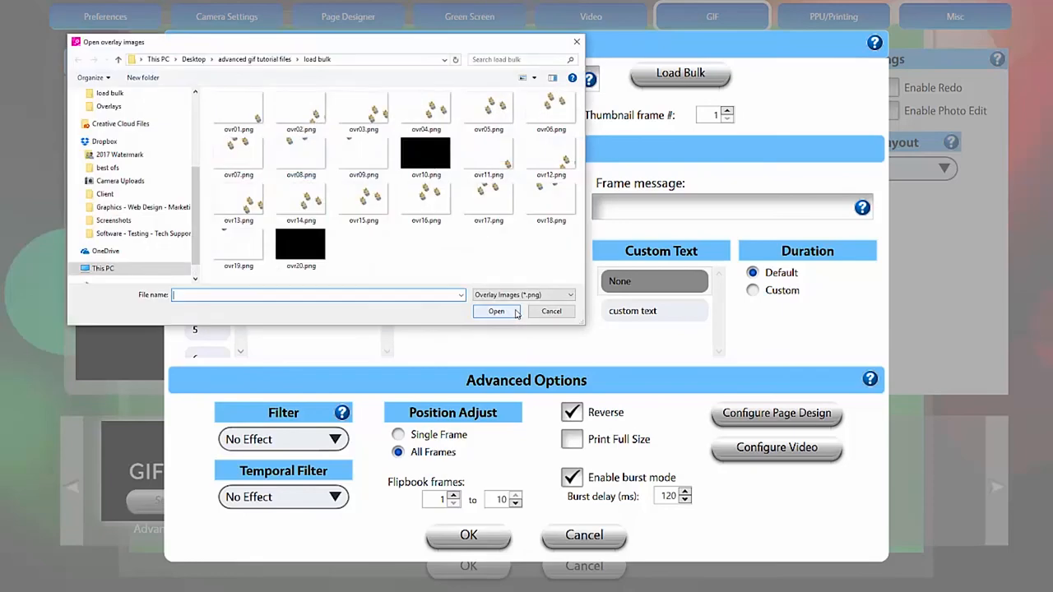
mouse_move(513, 273)
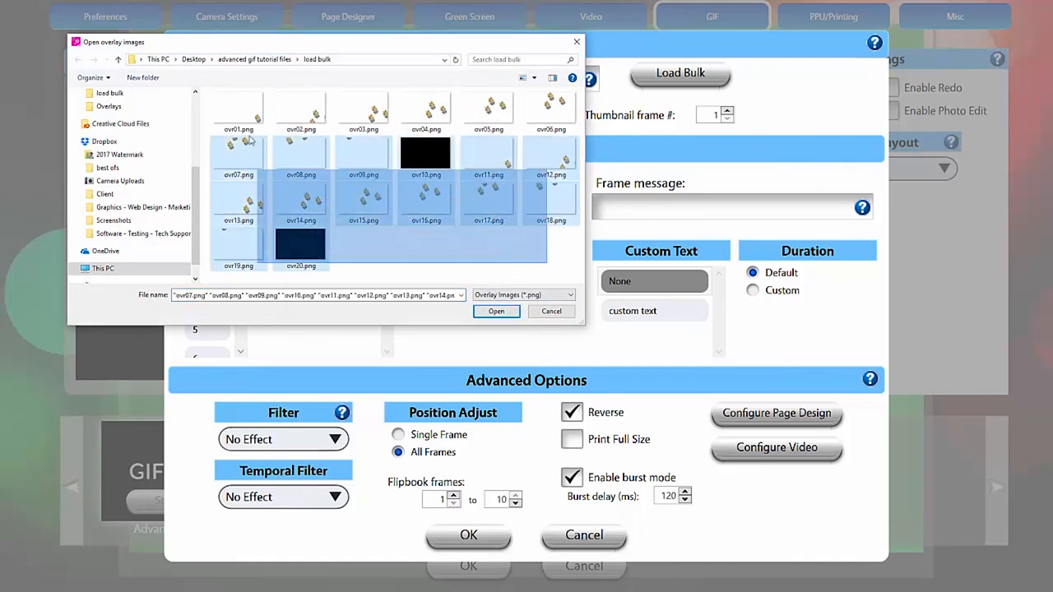
click(497, 311)
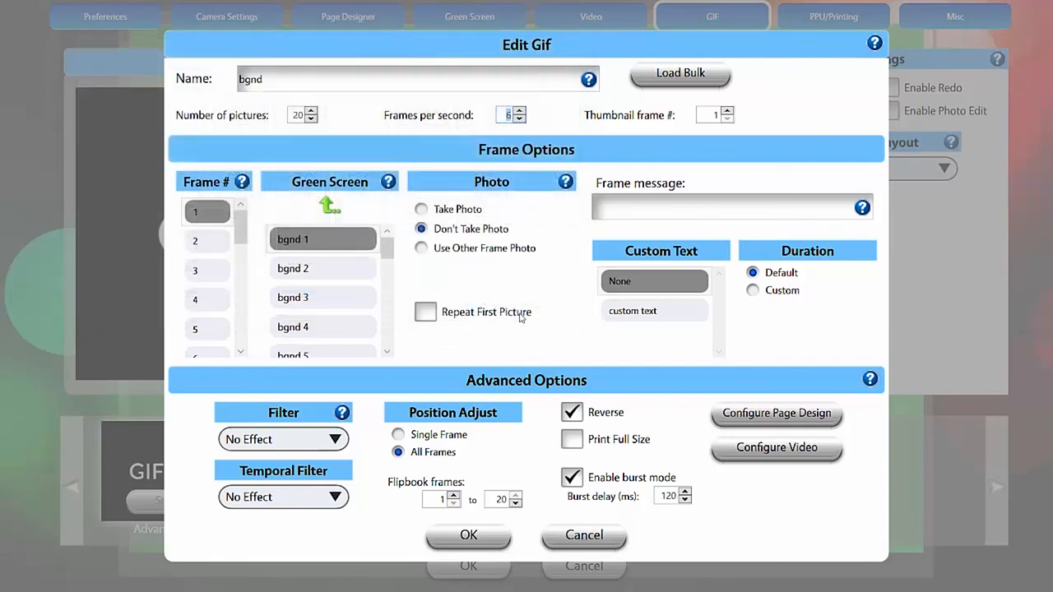
scroll(down, 3)
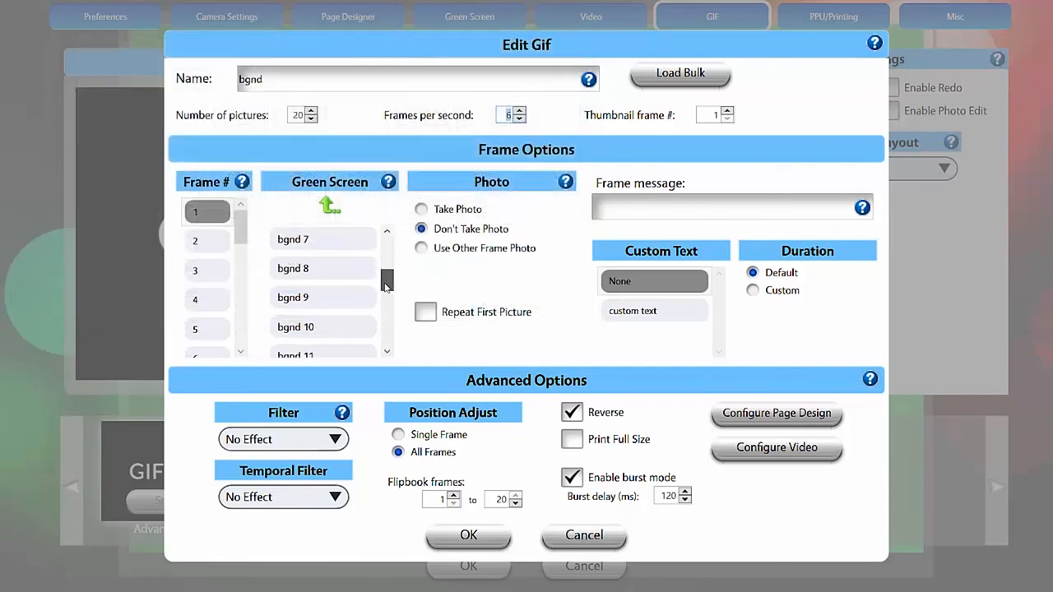
click(387, 230)
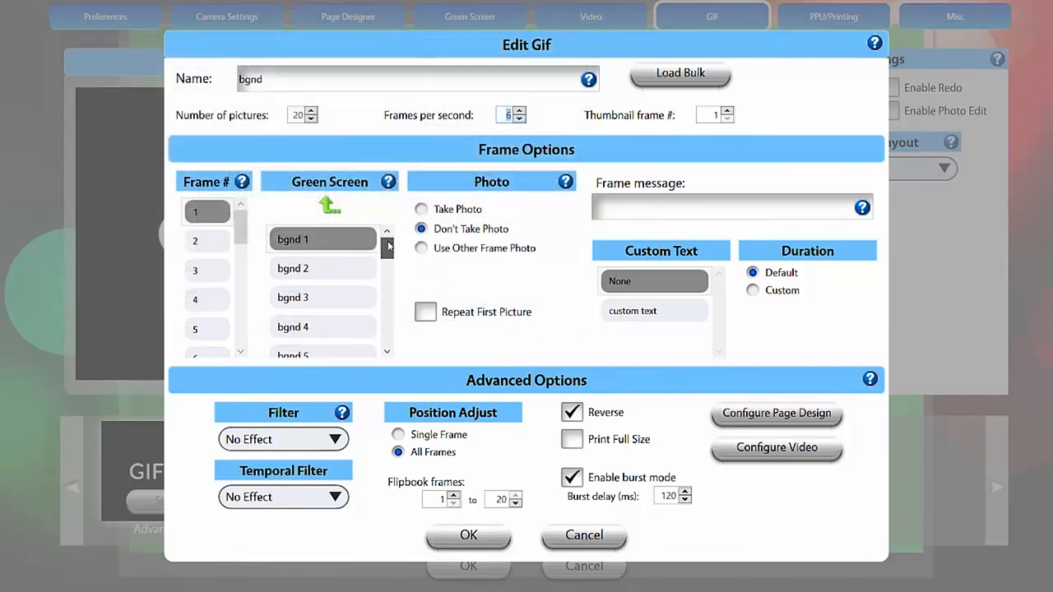
click(194, 240)
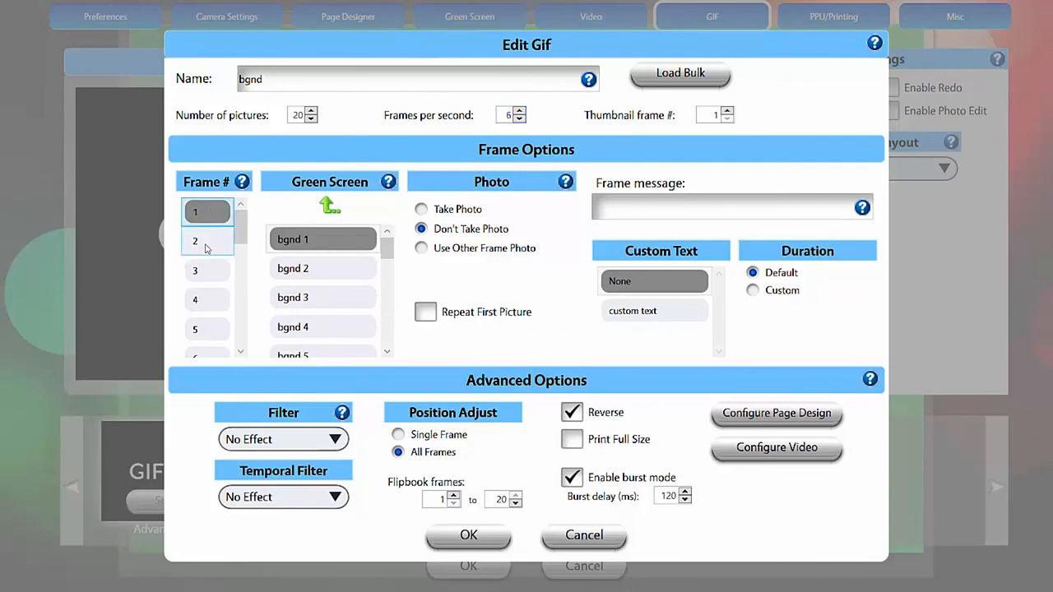